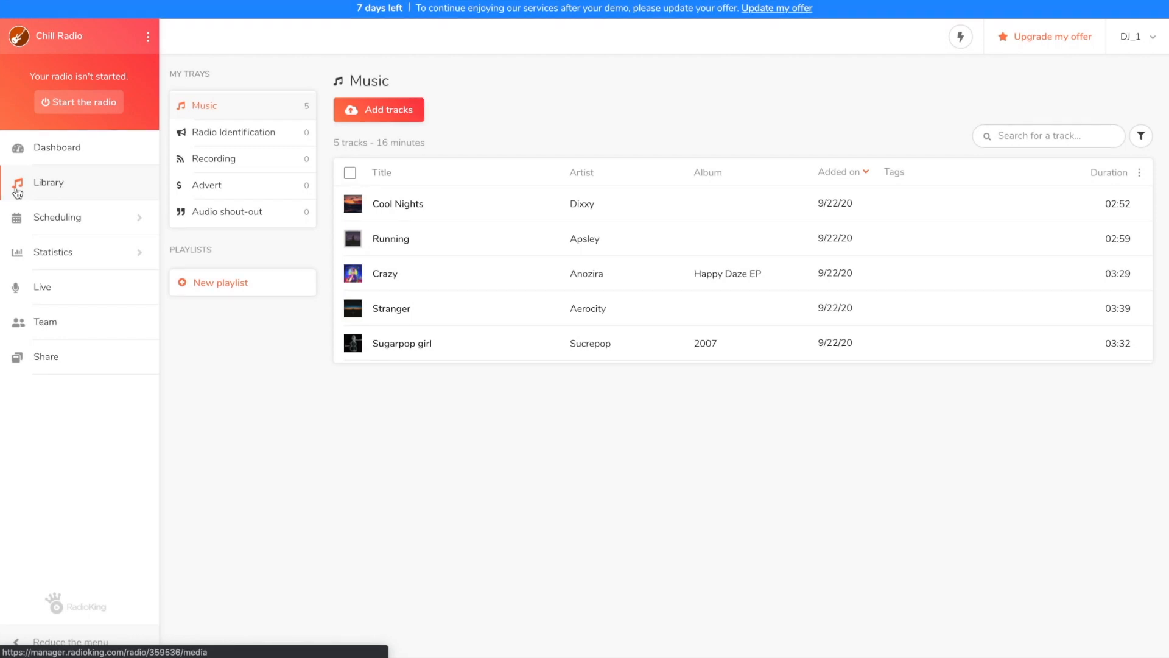
Step: Select all five tracks and permanently delete them, confirming in the dialog
click(350, 172)
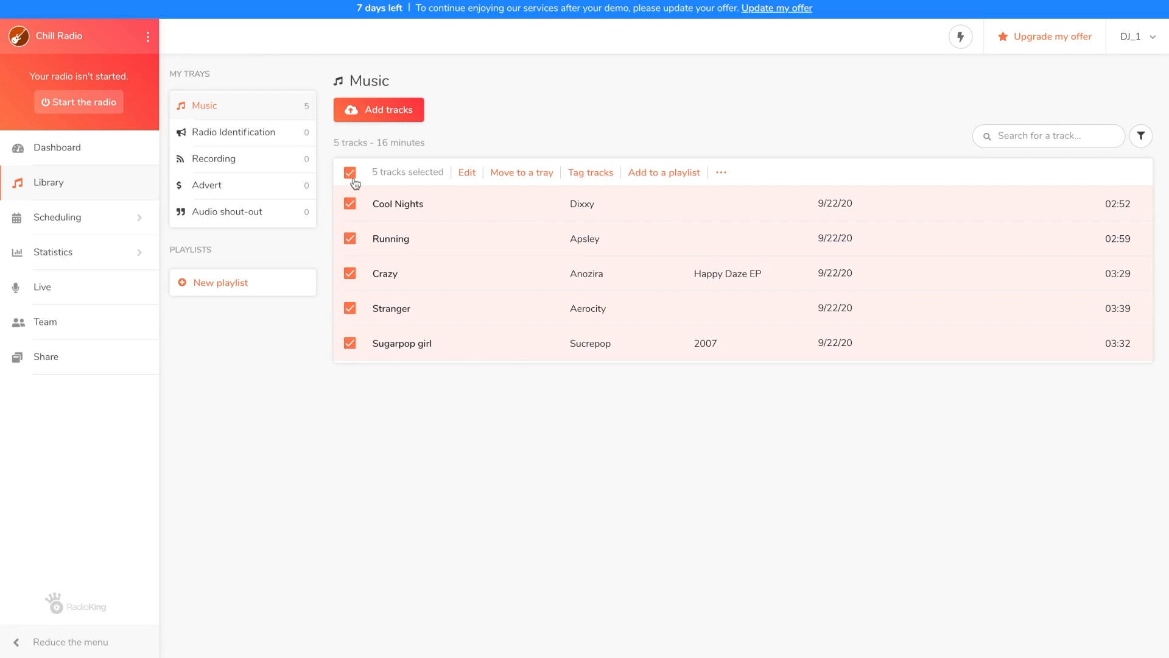
click(720, 172)
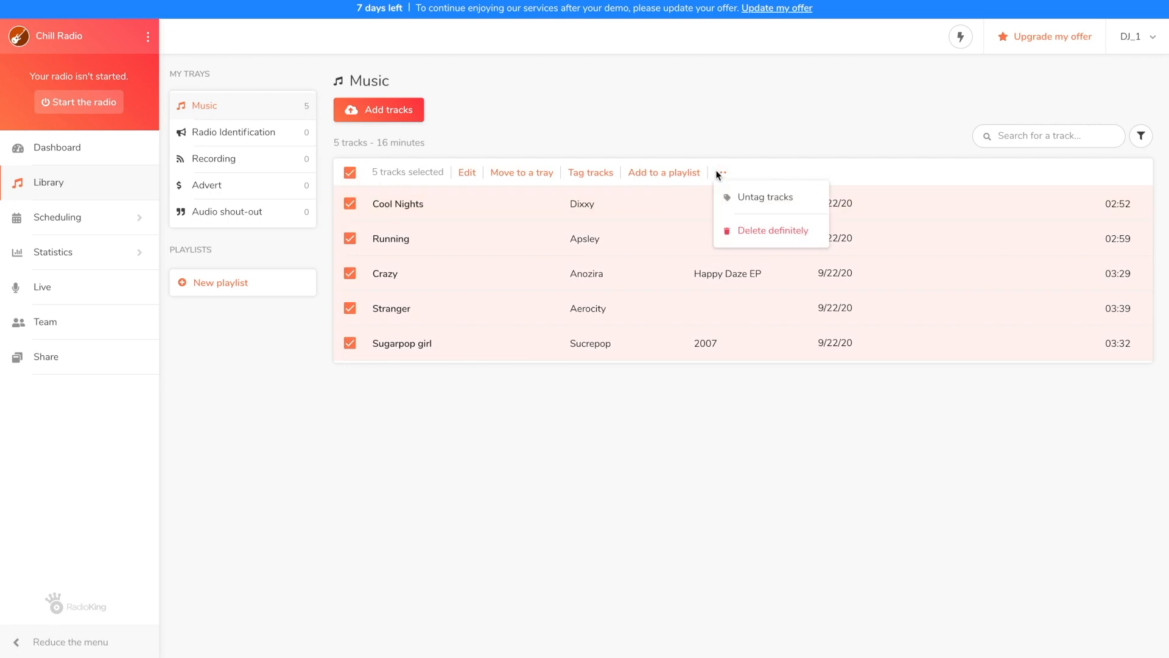
click(774, 231)
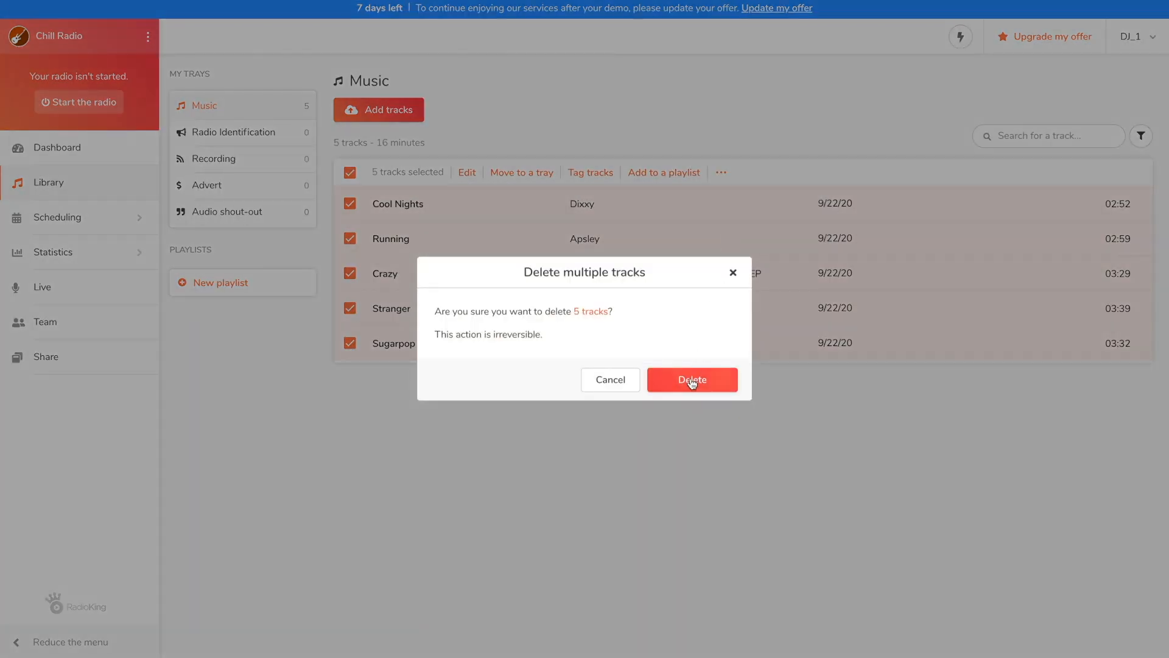
click(692, 380)
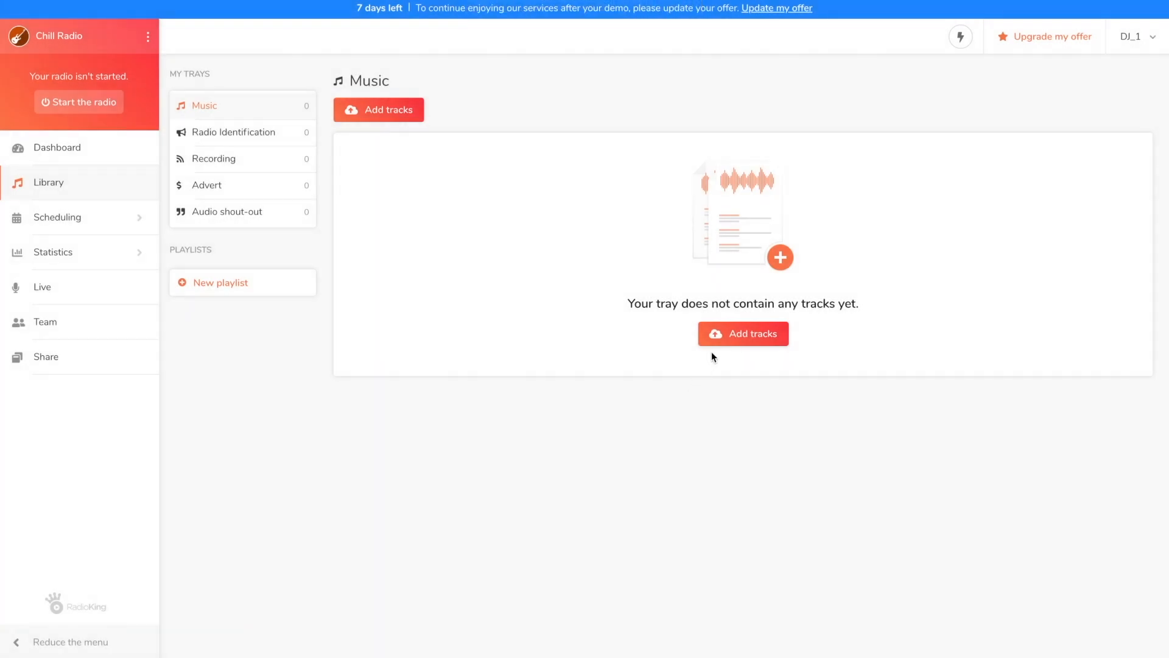
Step: Add the MP3 files from the MUSIQUES folder so the tray lists 24 tracks
click(743, 334)
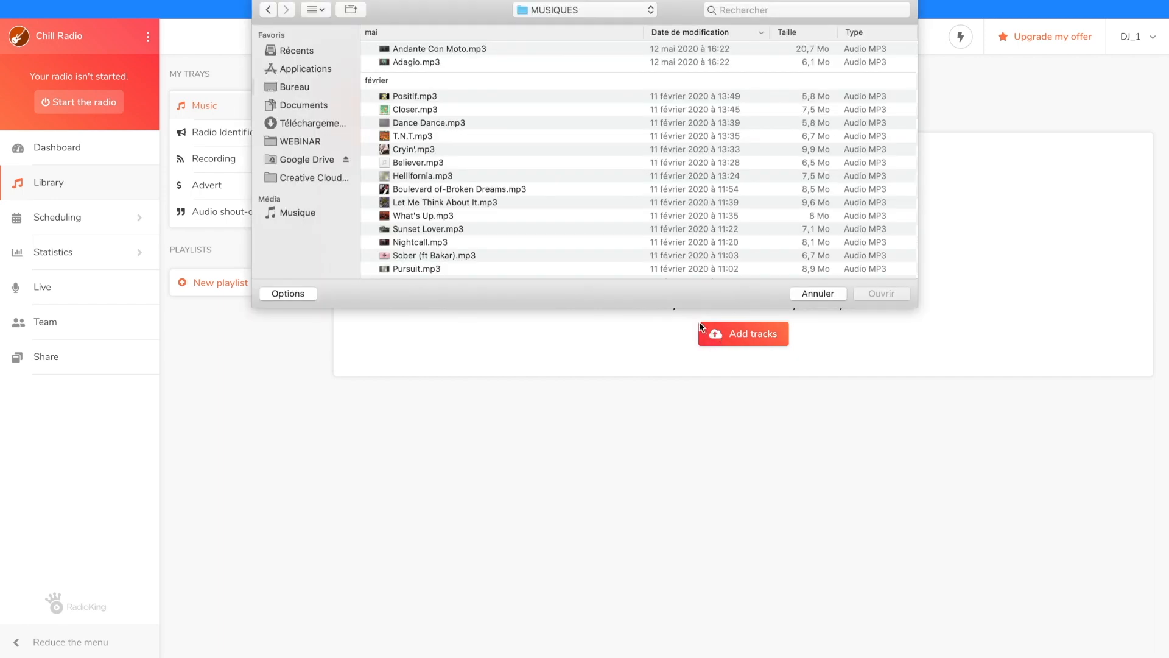
mouse_move(606, 216)
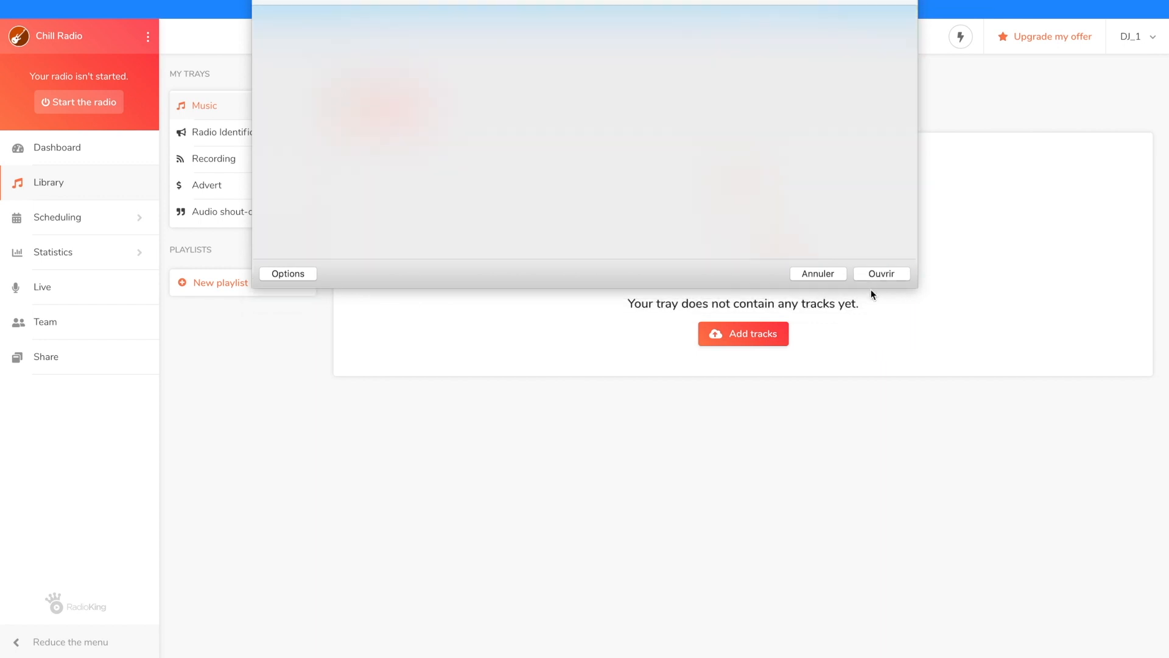
click(880, 274)
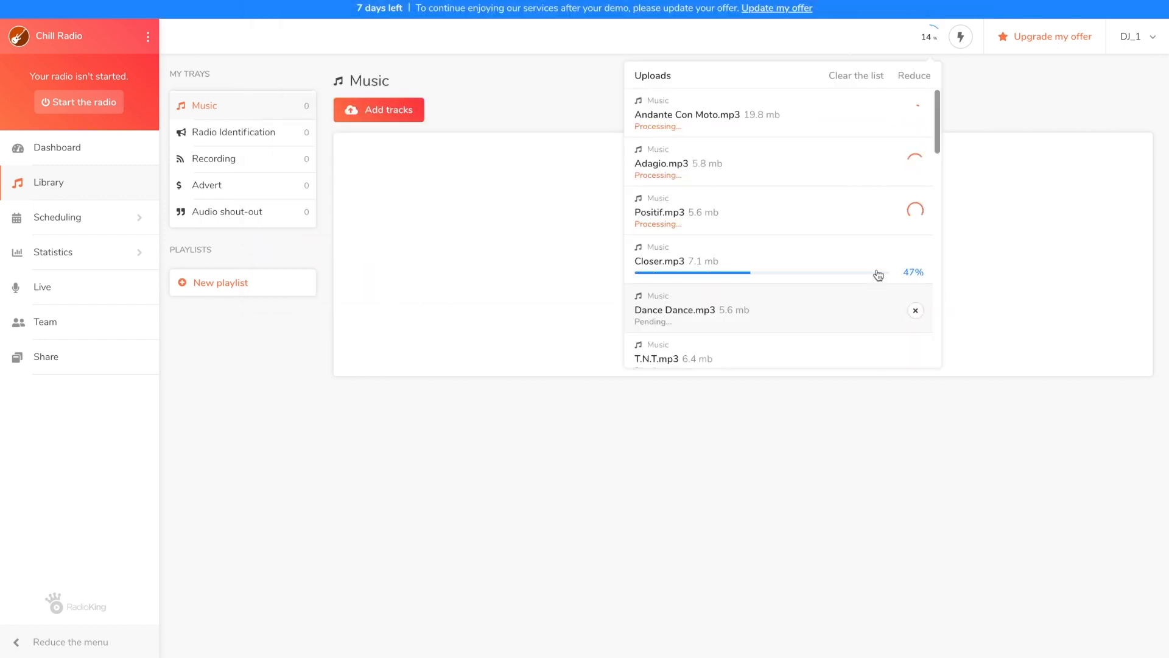
click(914, 75)
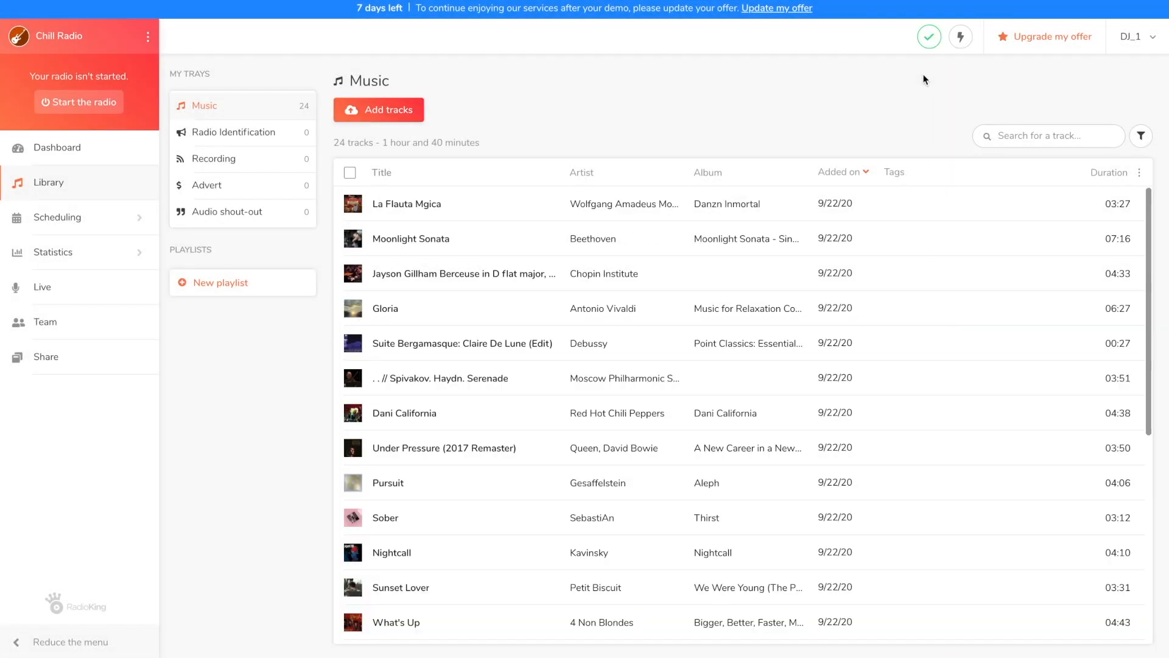
click(930, 35)
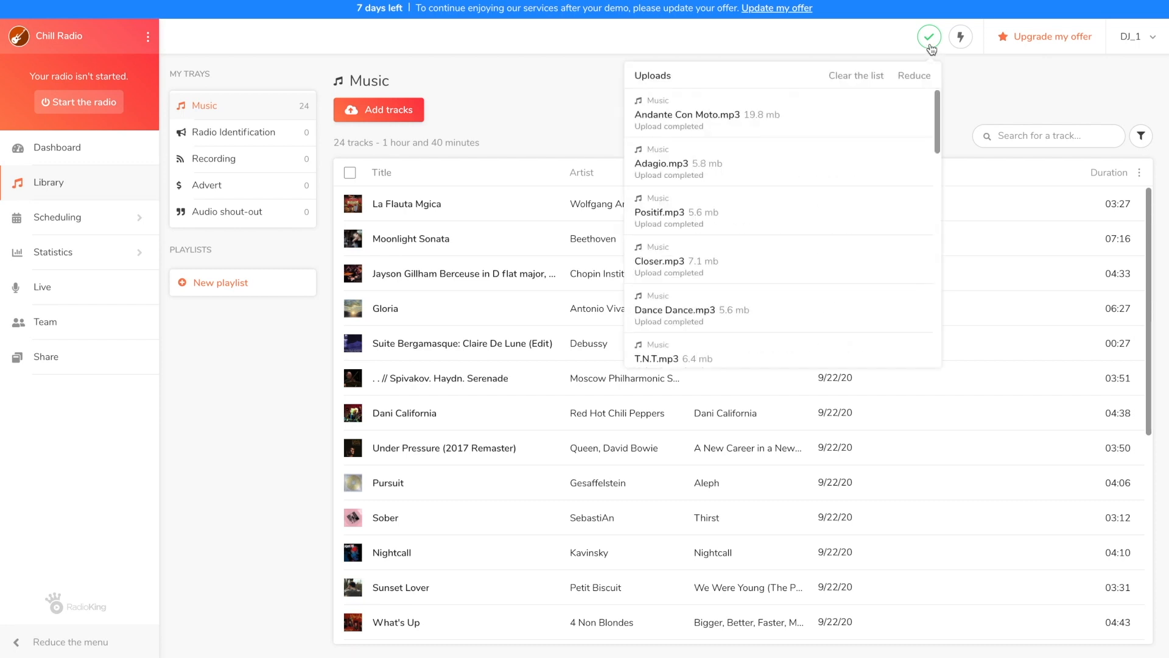
click(930, 37)
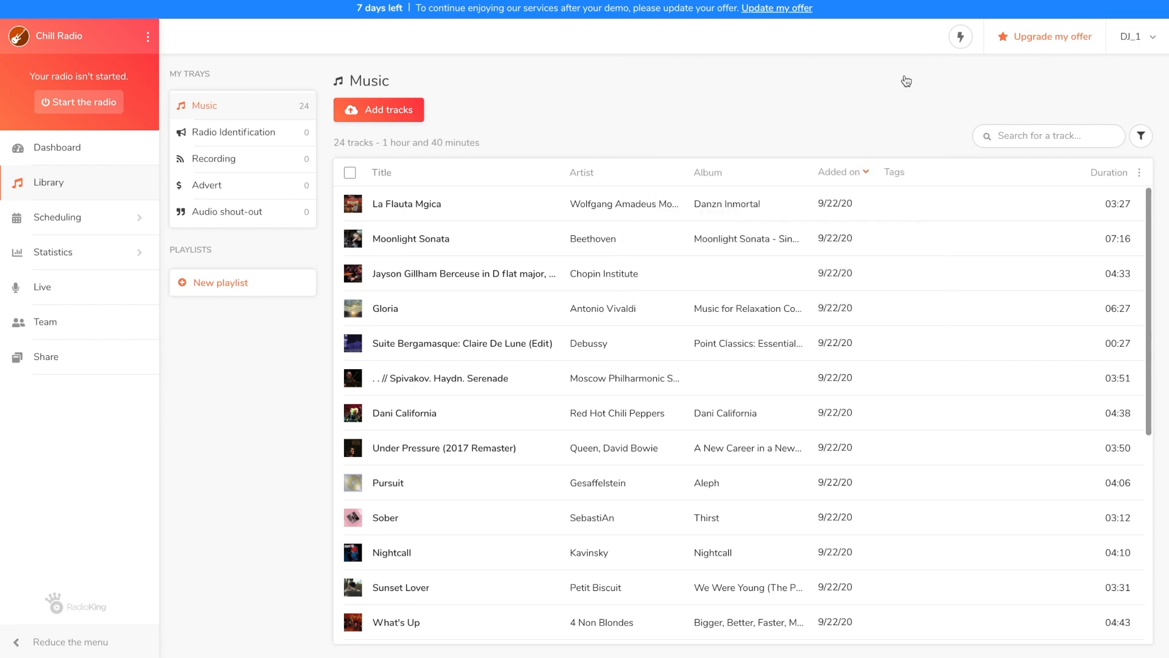
mouse_move(922, 80)
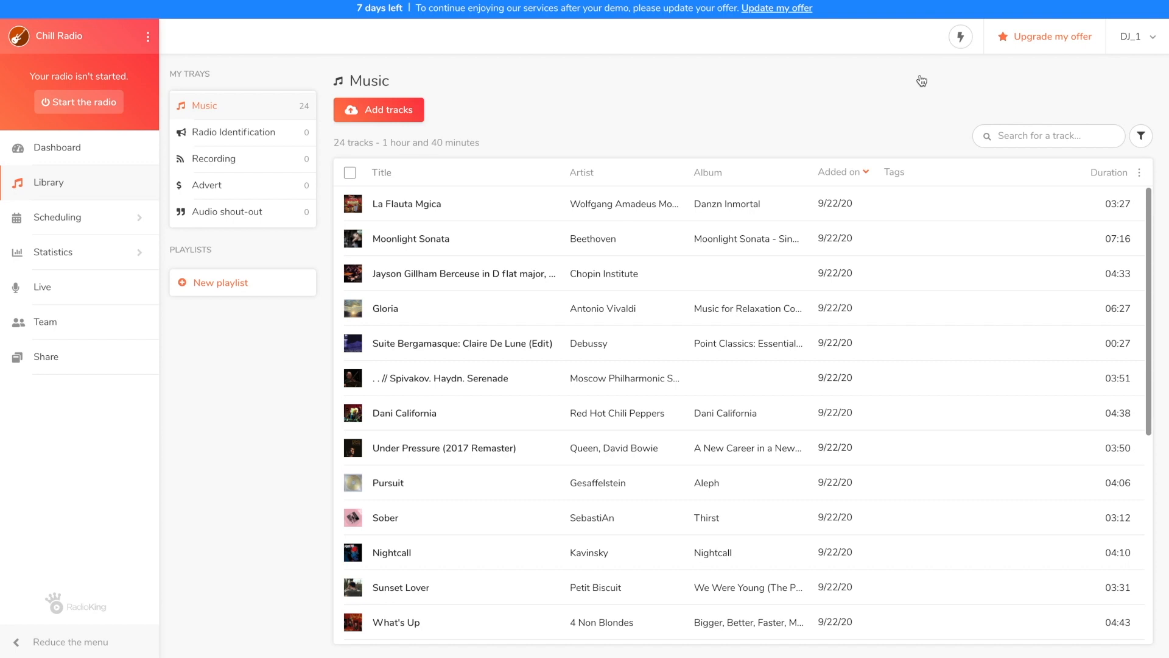
mouse_move(911, 119)
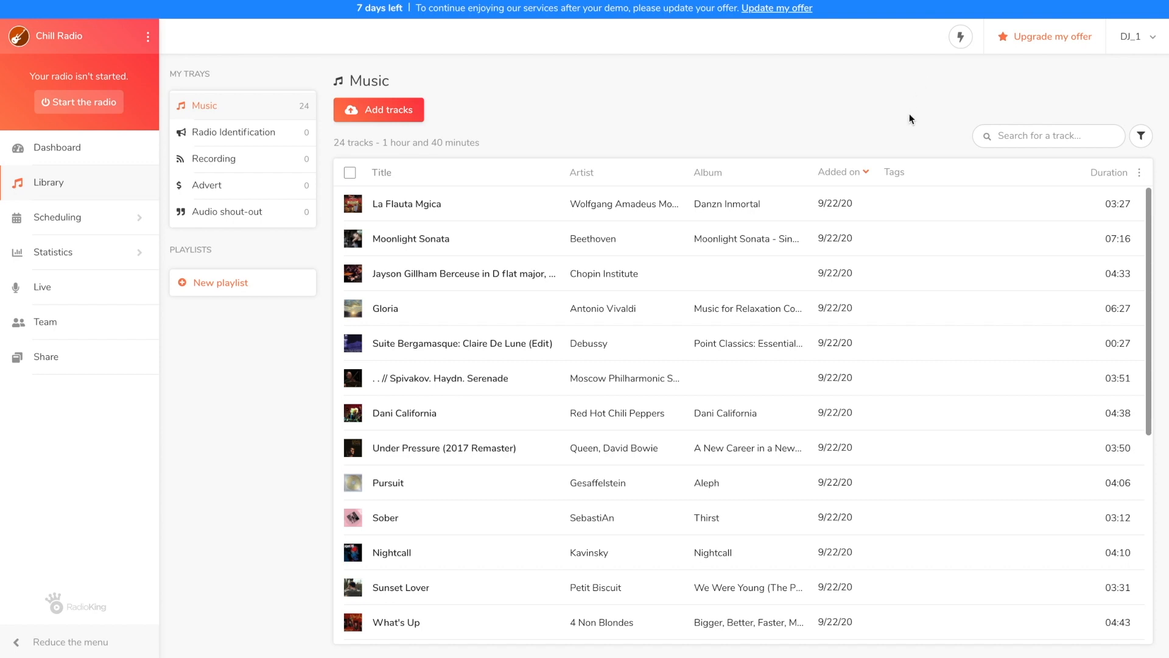
click(839, 172)
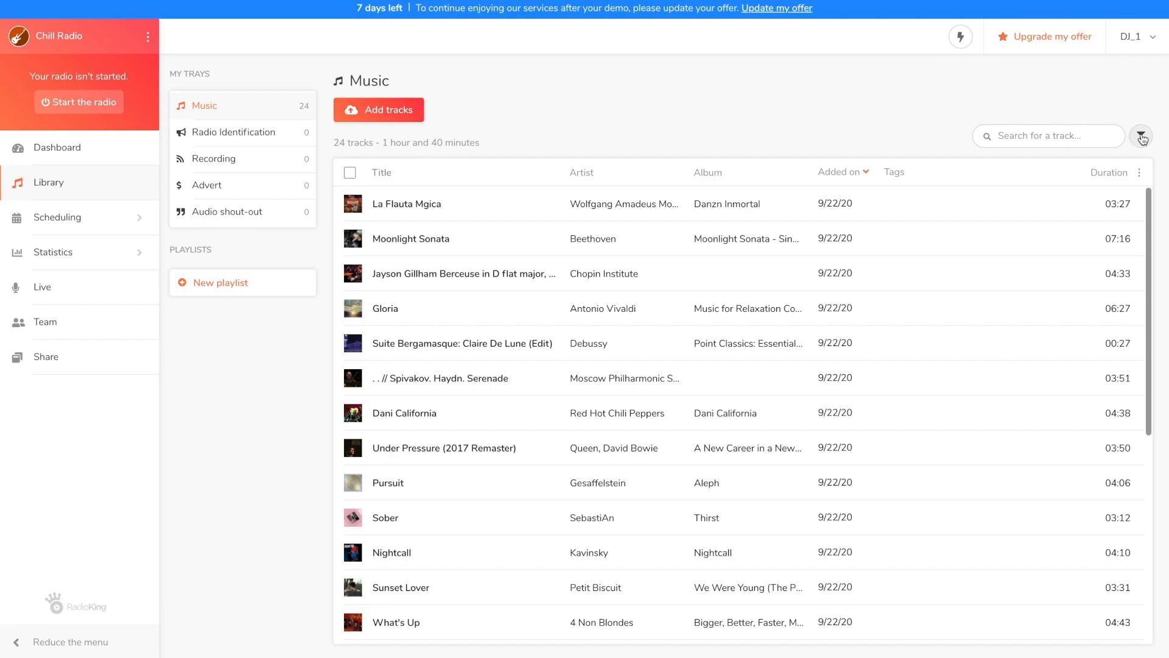
click(1141, 135)
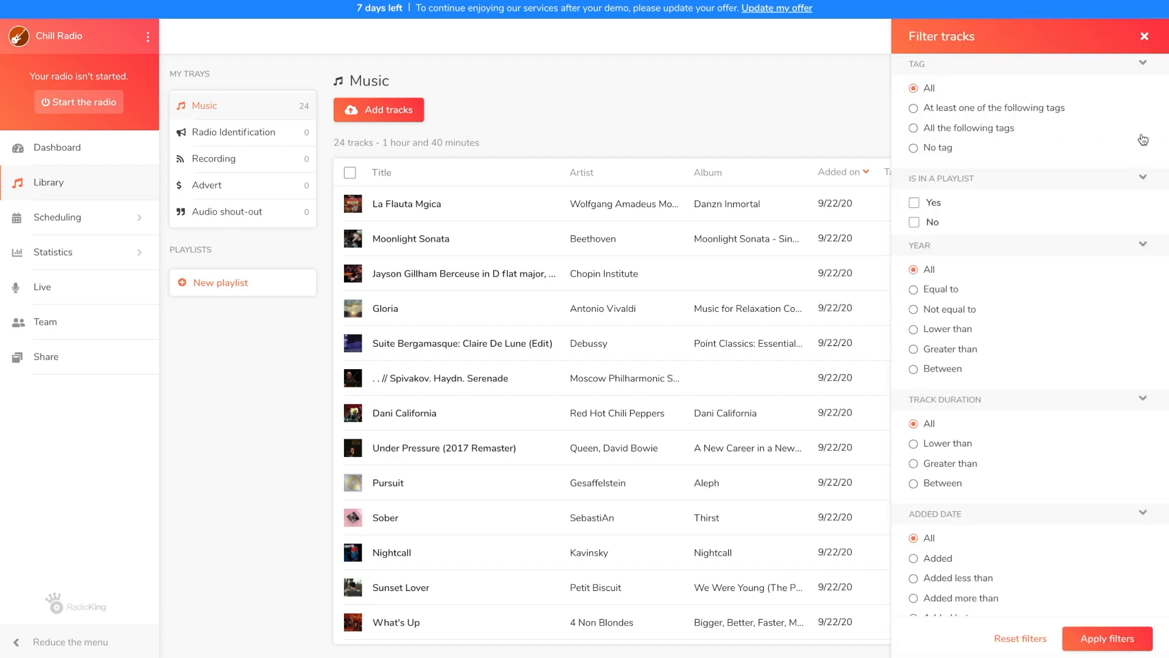
click(914, 443)
text(4)
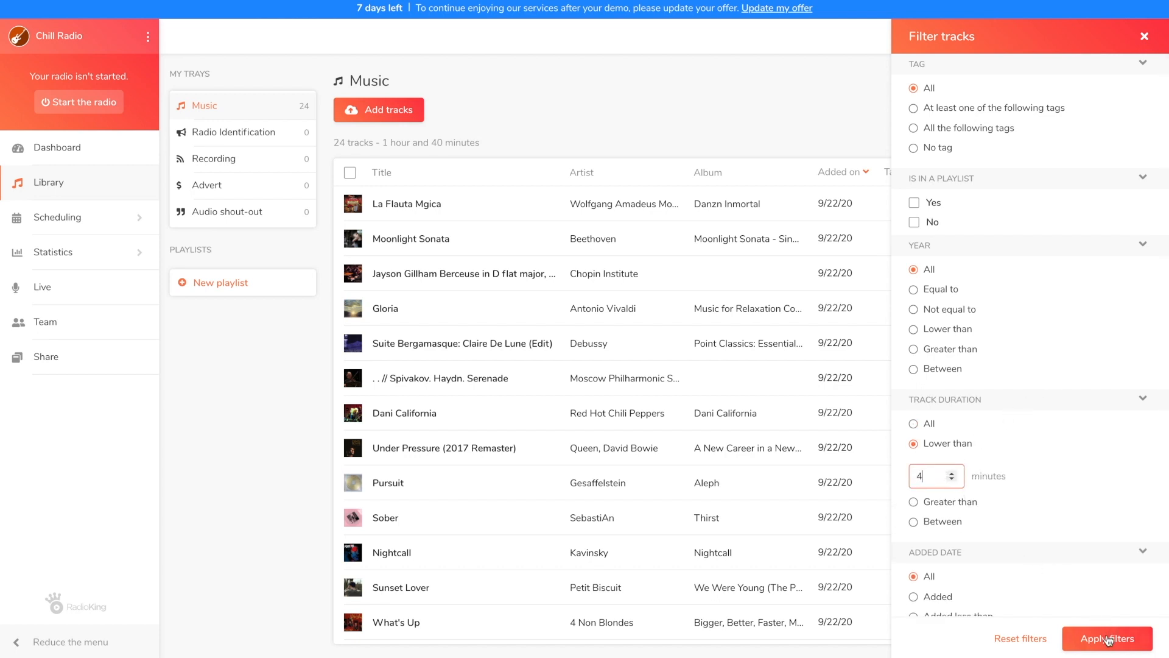
click(1107, 638)
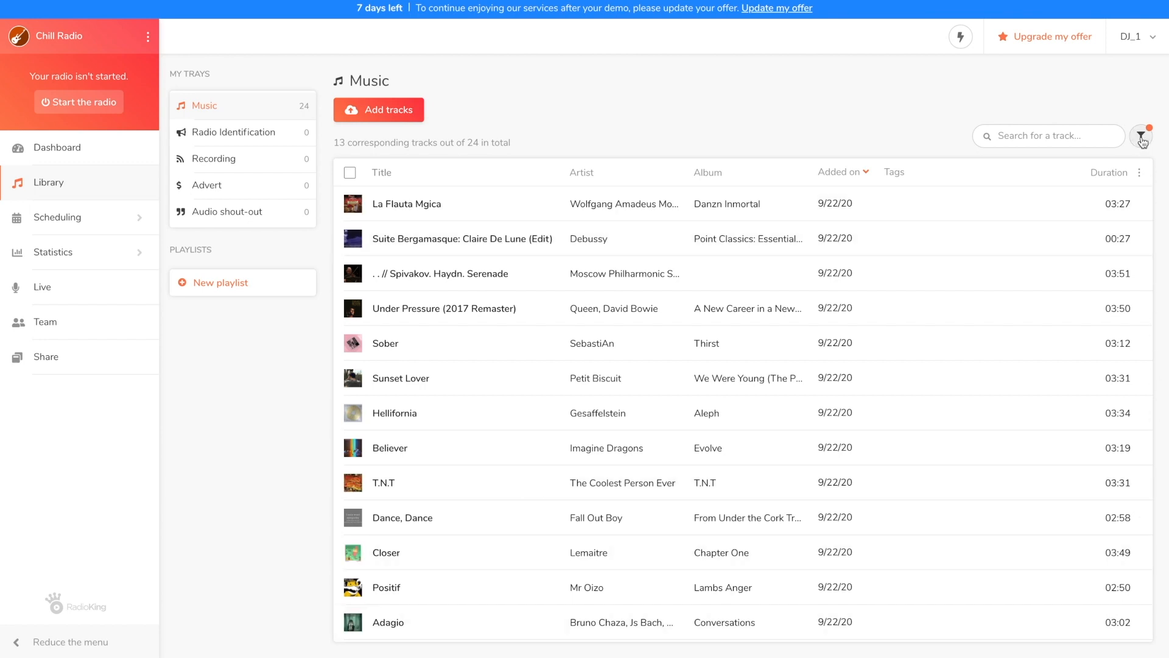
click(1142, 135)
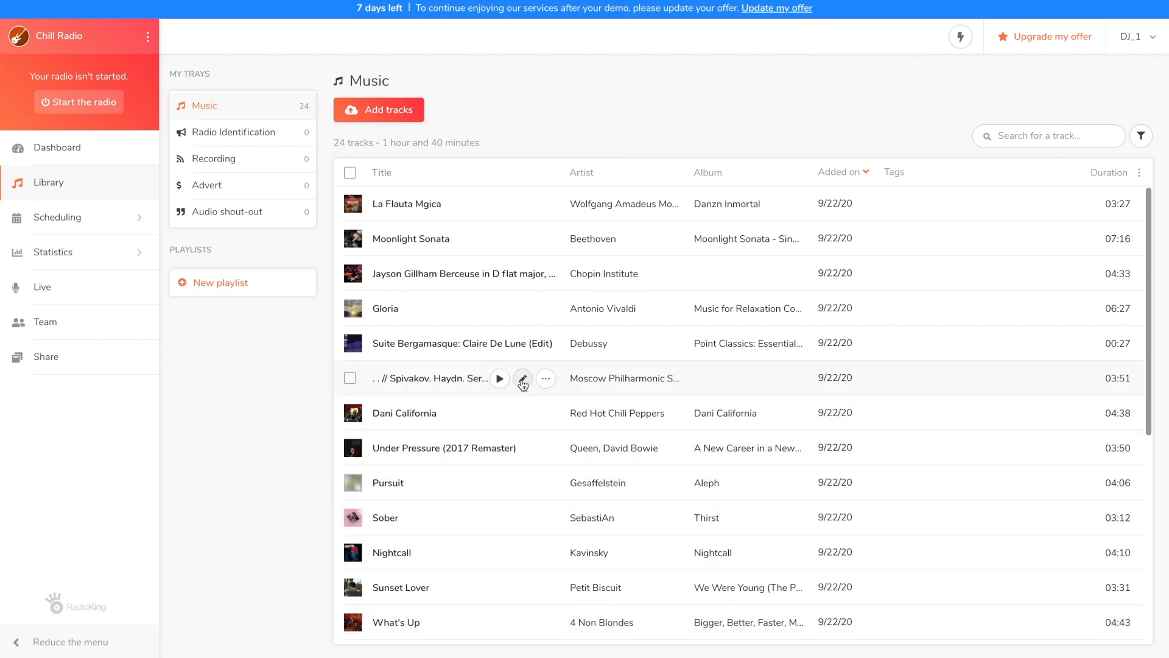
Step: Edit the Spivakov track to title 'Serenade' and artist 'Haydn', then save
click(522, 378)
text(Haydn)
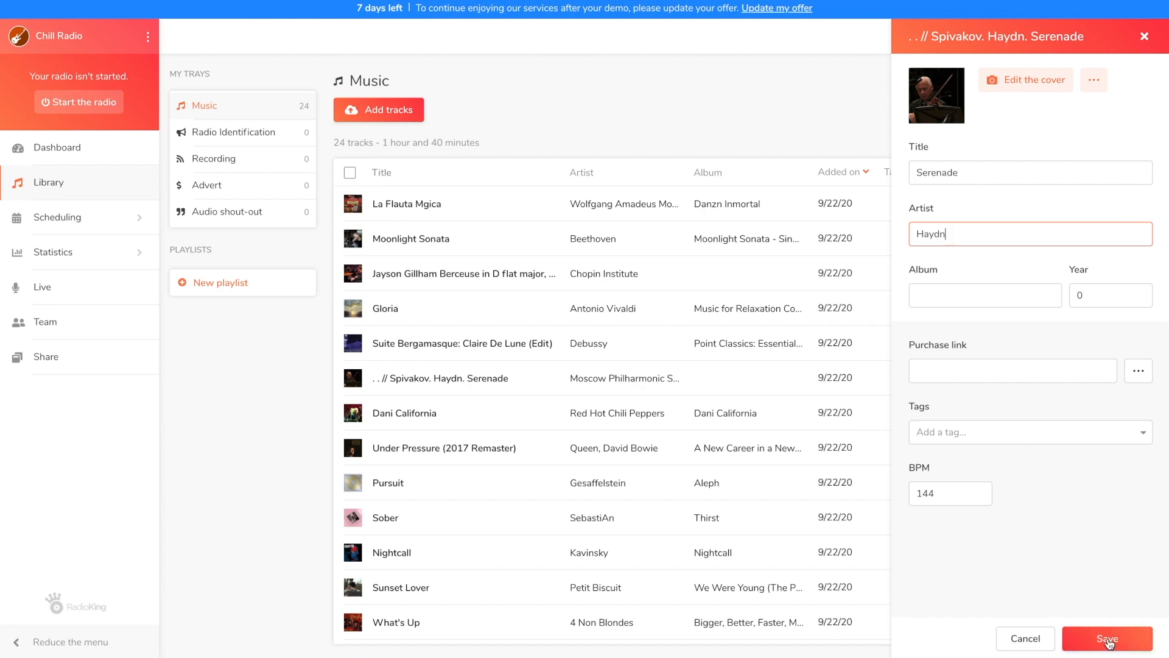
click(1107, 639)
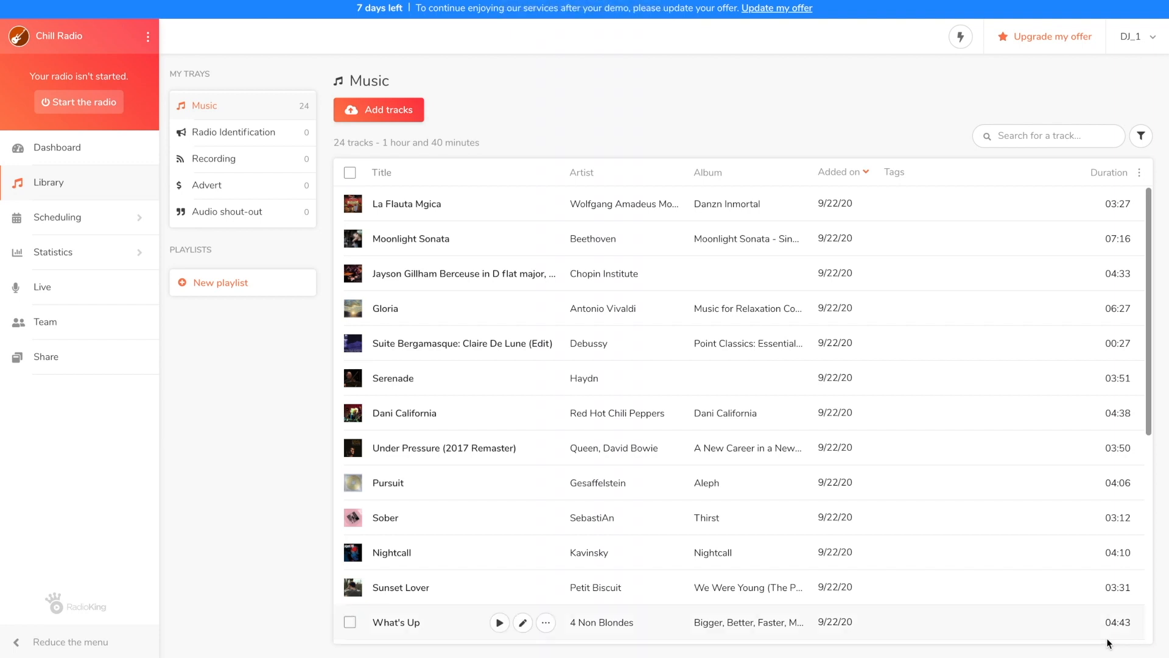
mouse_move(523, 449)
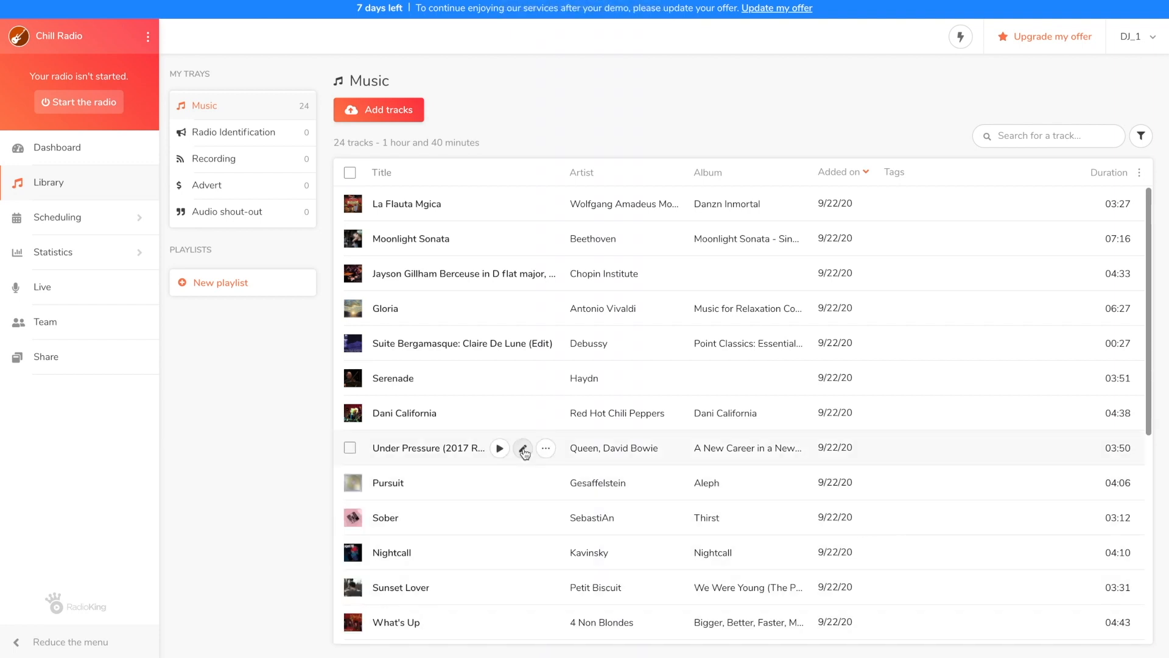
Step: Select the rock songs, including Dani California and Dance, Dance
click(351, 447)
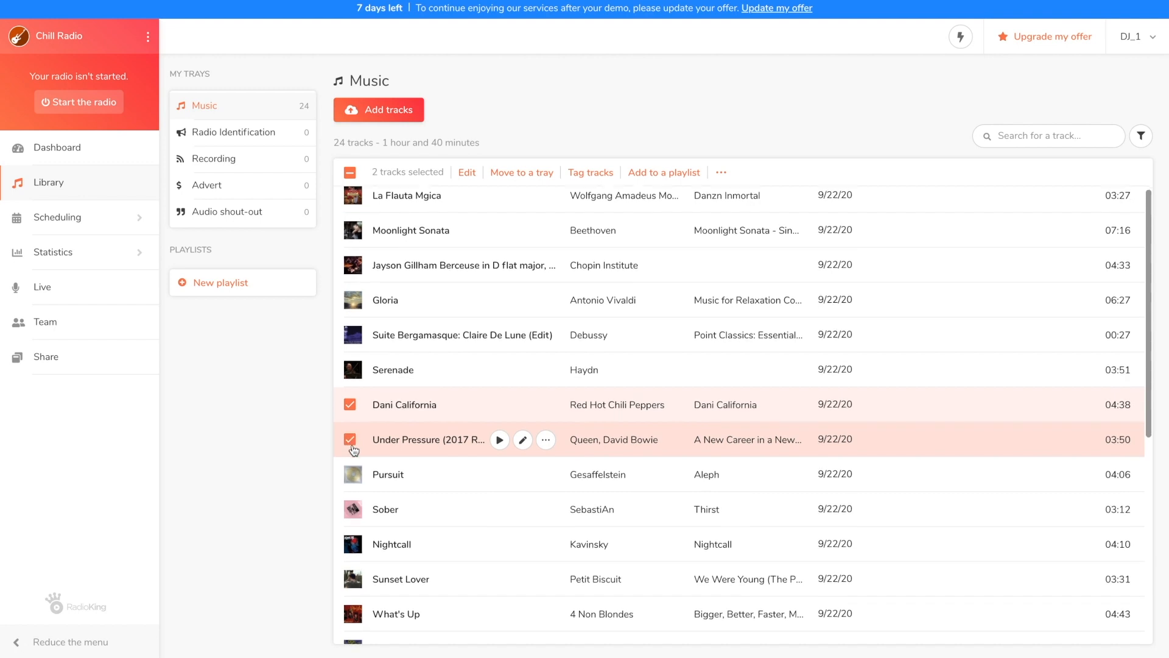
scroll(down, 3)
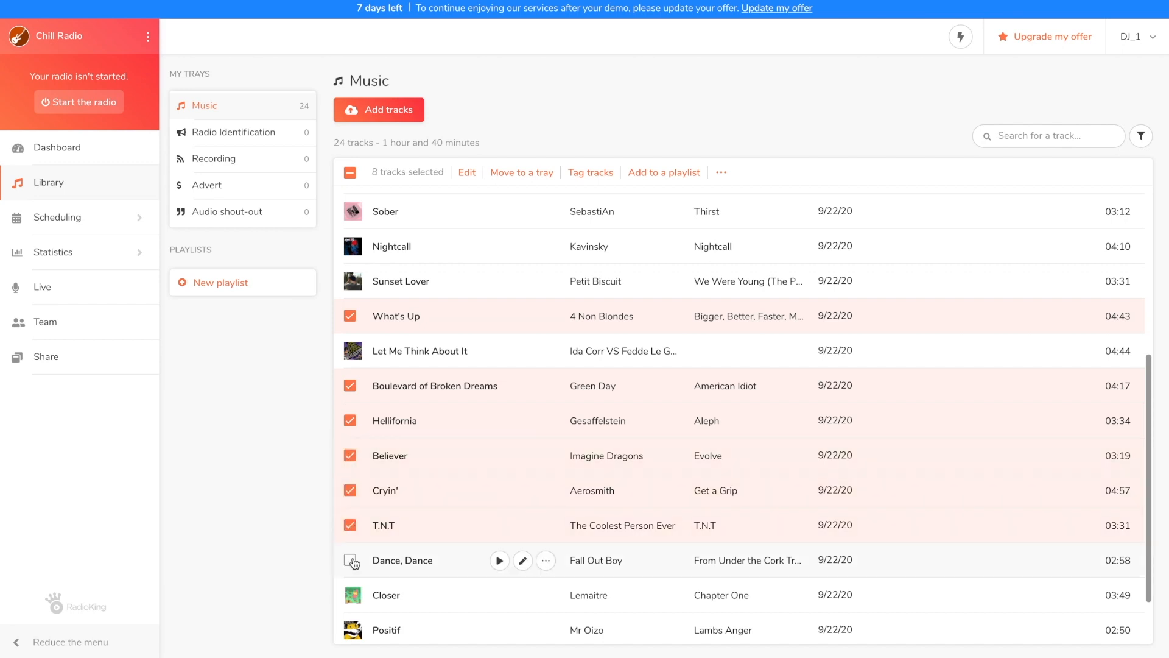
click(349, 560)
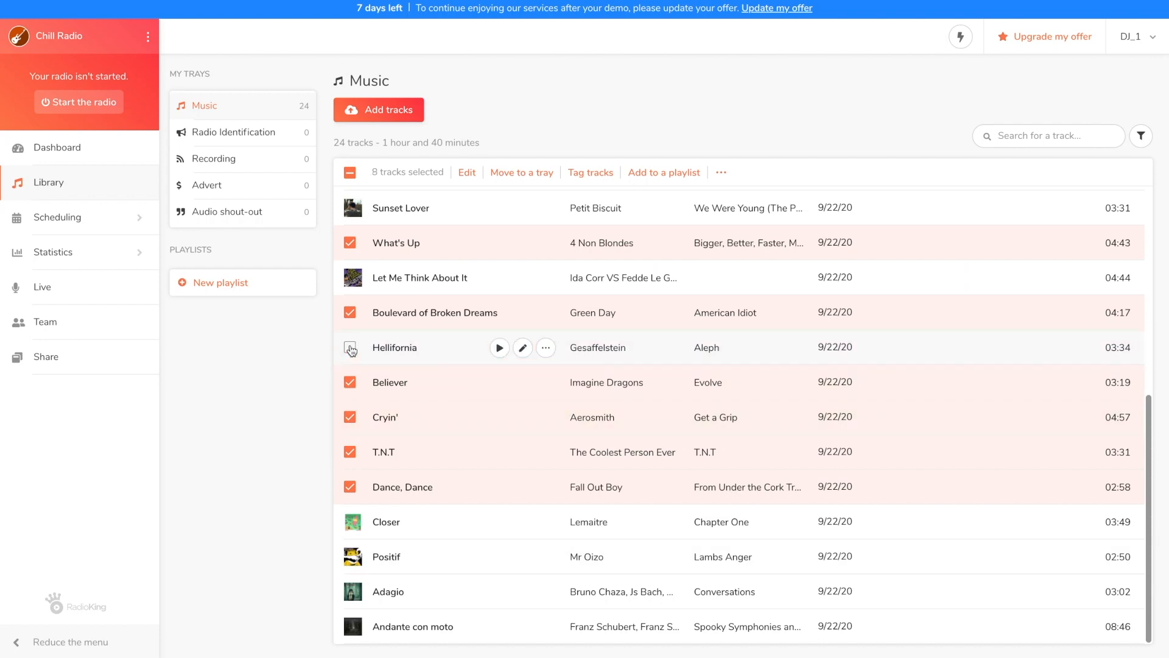
Step: Create and apply a new 'Rock' tag to the eight tracks, then view the Rock tag page
click(590, 171)
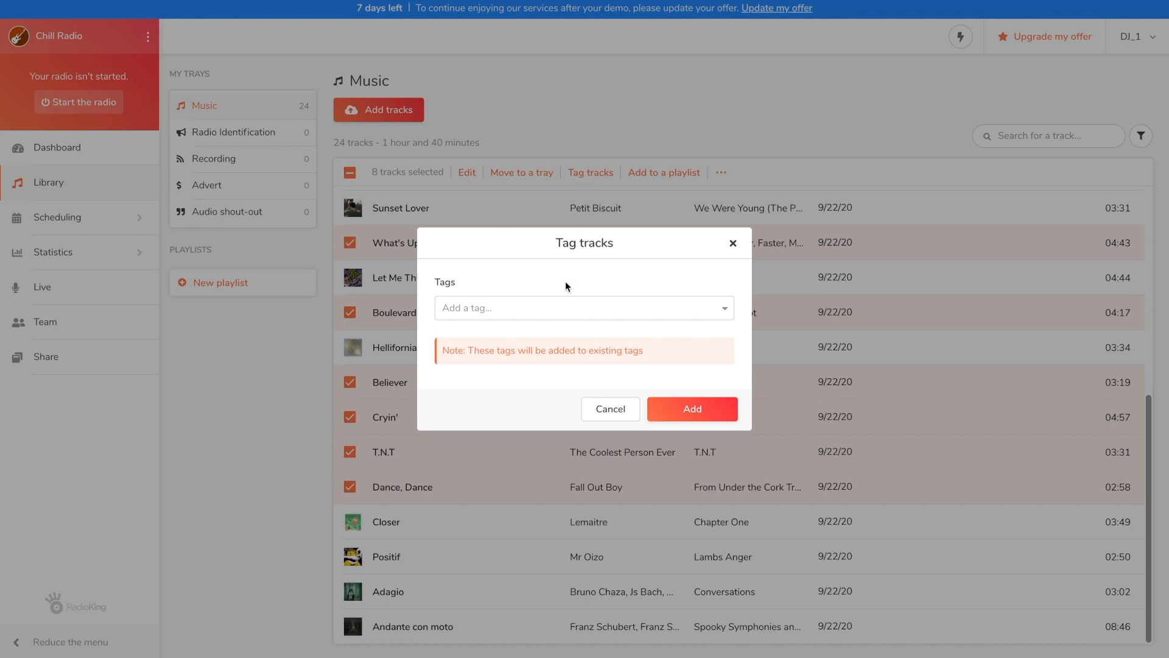
text(Rock)
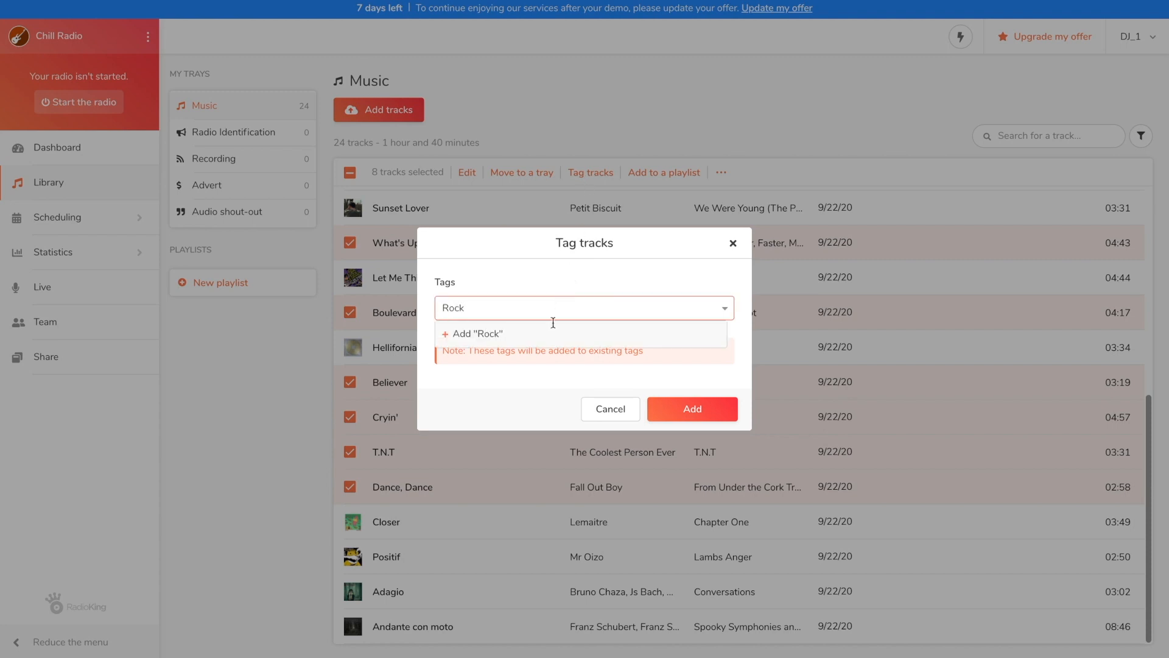
click(473, 333)
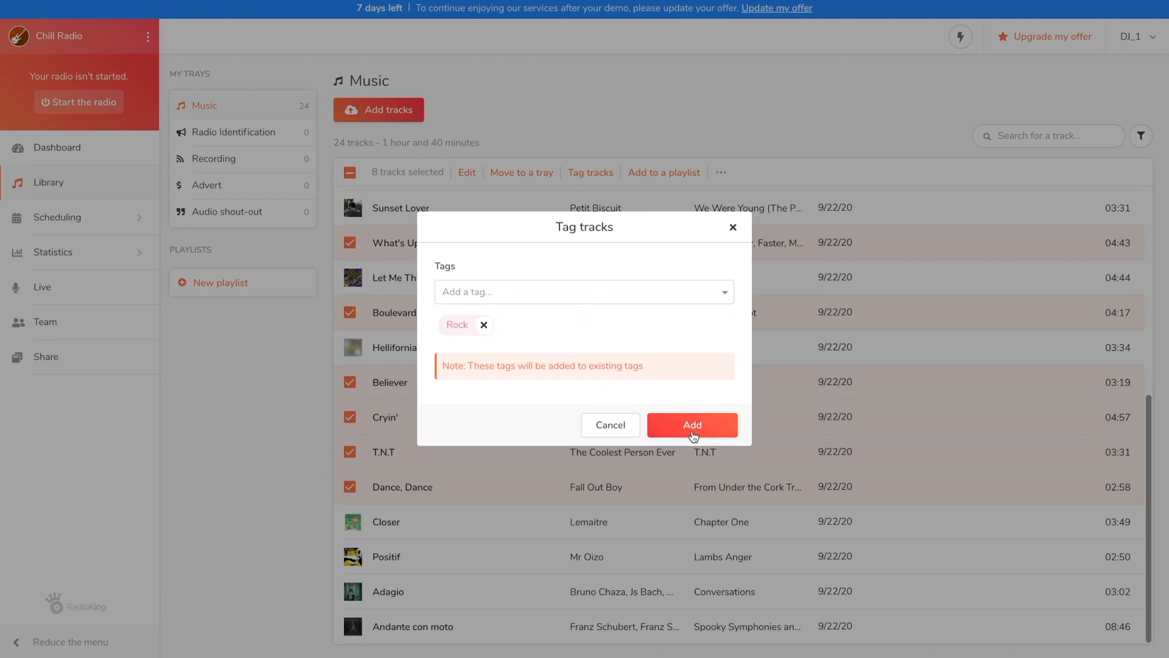
click(692, 424)
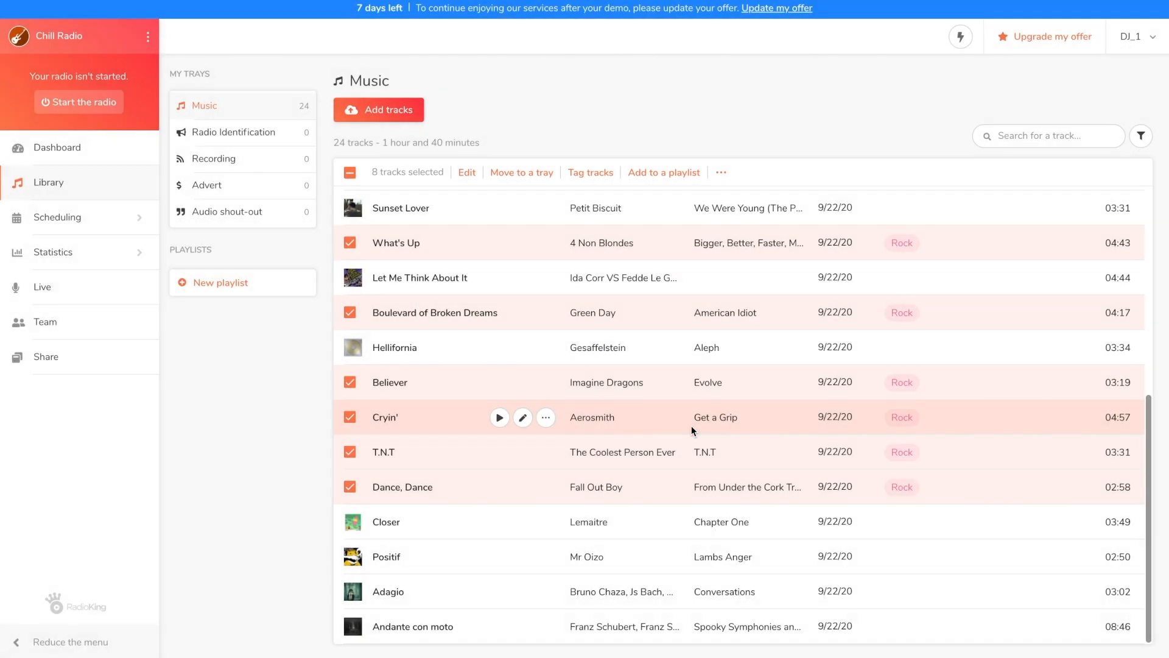
mouse_move(892, 418)
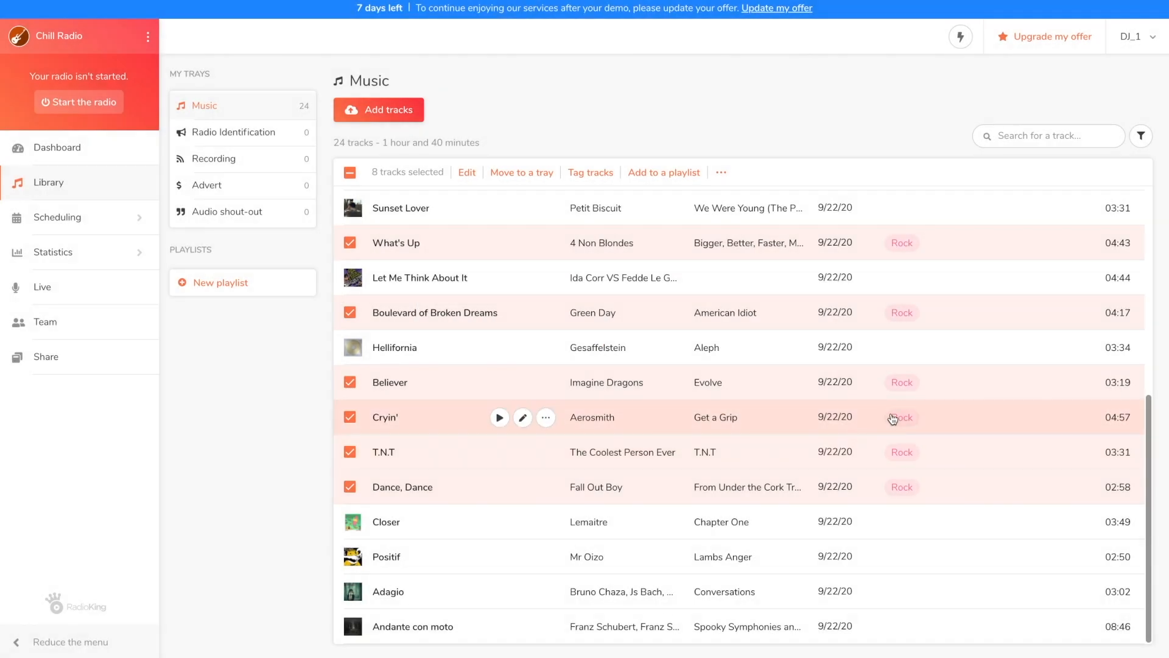
click(901, 416)
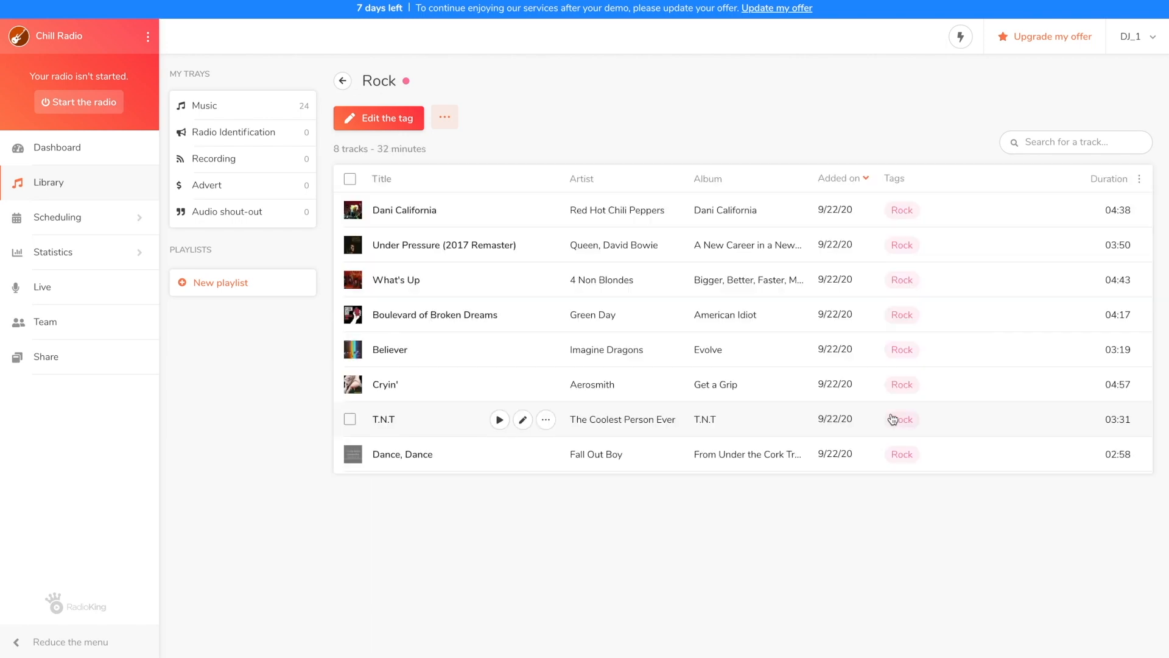
Step: Set the Rock tag's colour to green, save it and return to the Music library
click(443, 118)
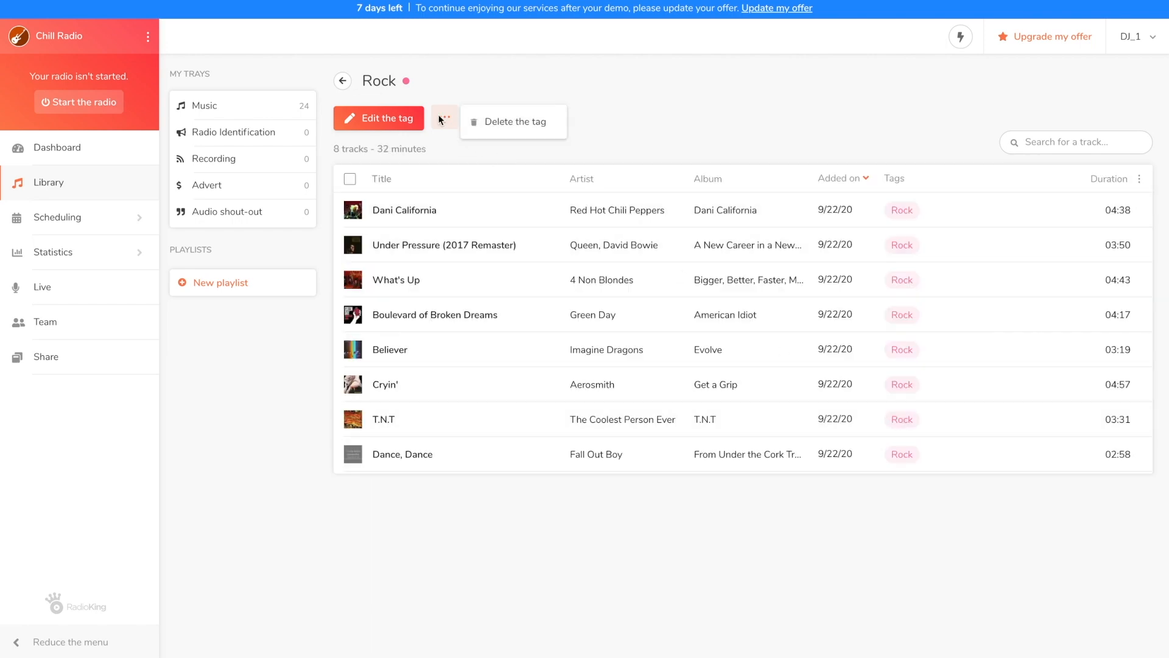
click(377, 118)
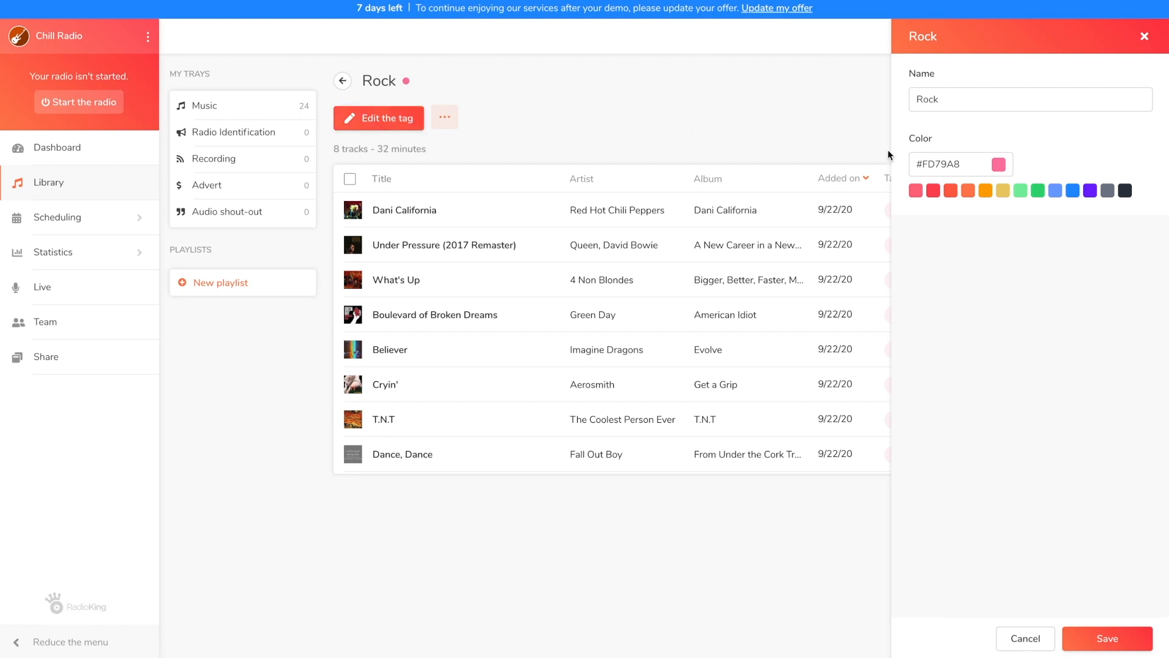
click(1021, 190)
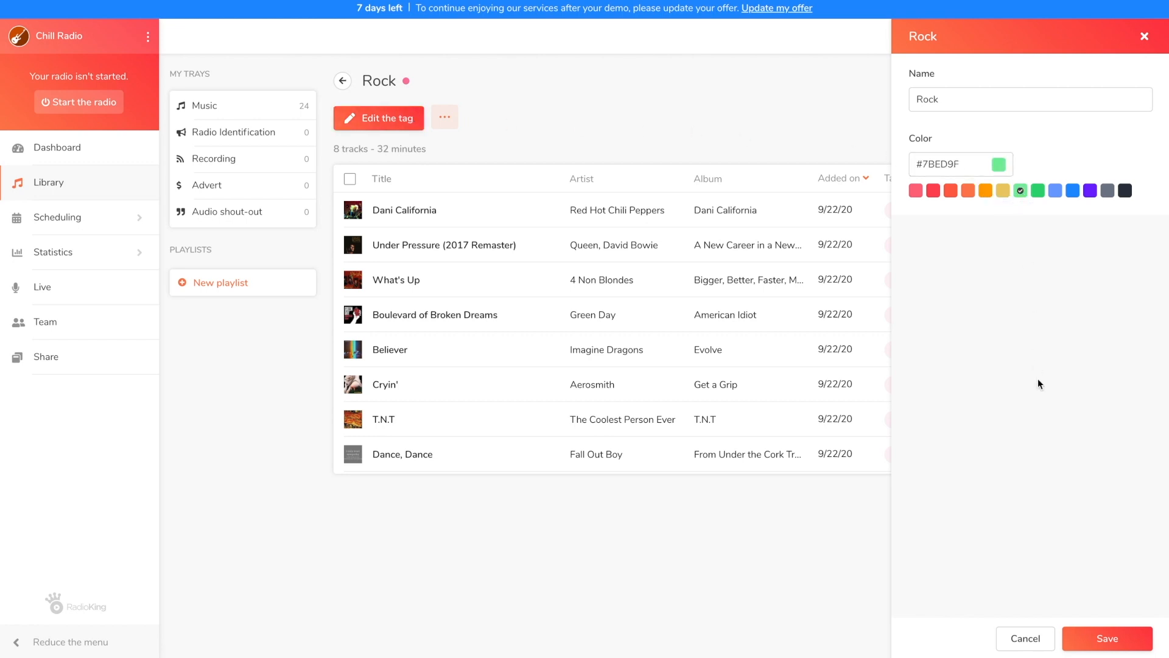
mouse_move(1107, 639)
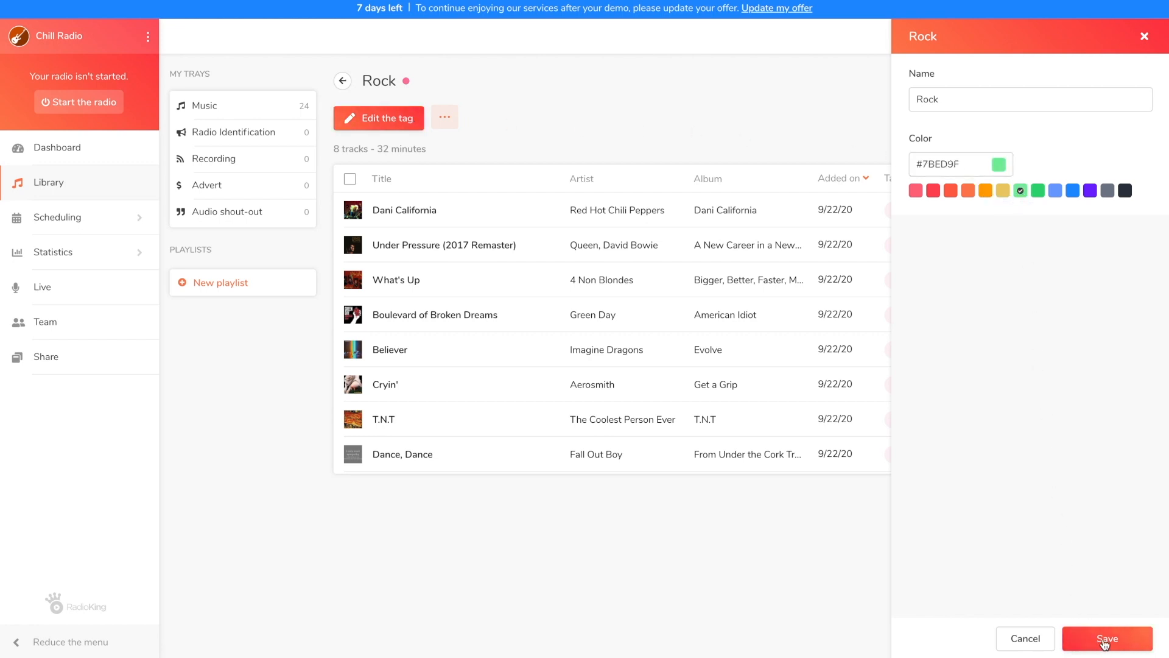
click(1108, 638)
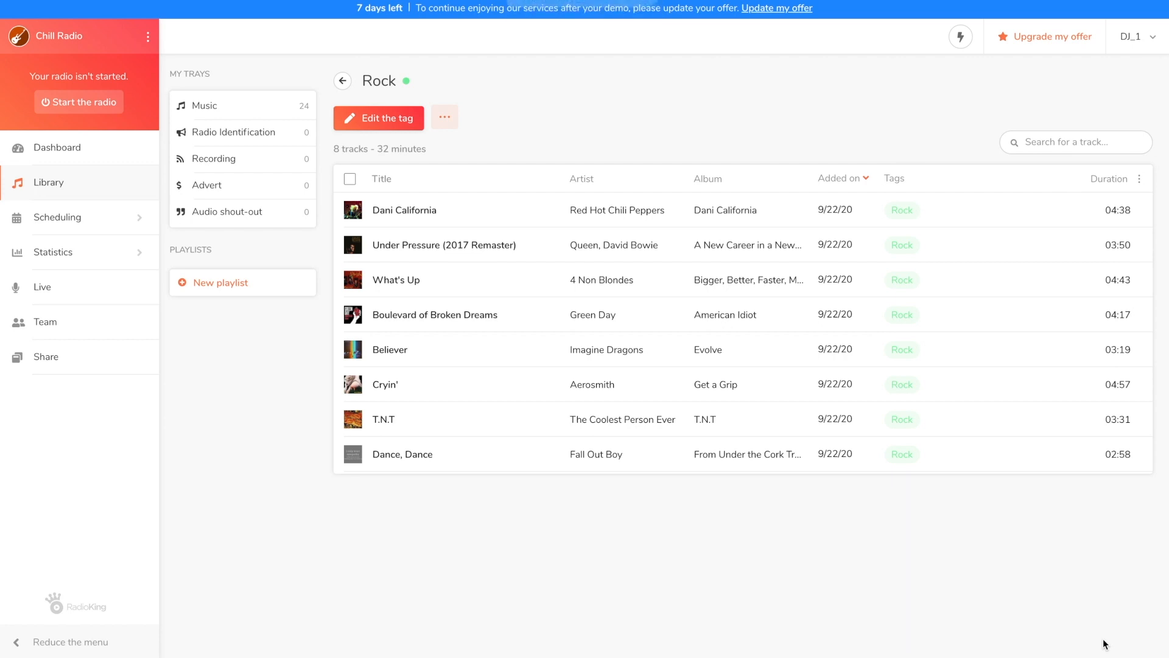
mouse_move(343, 82)
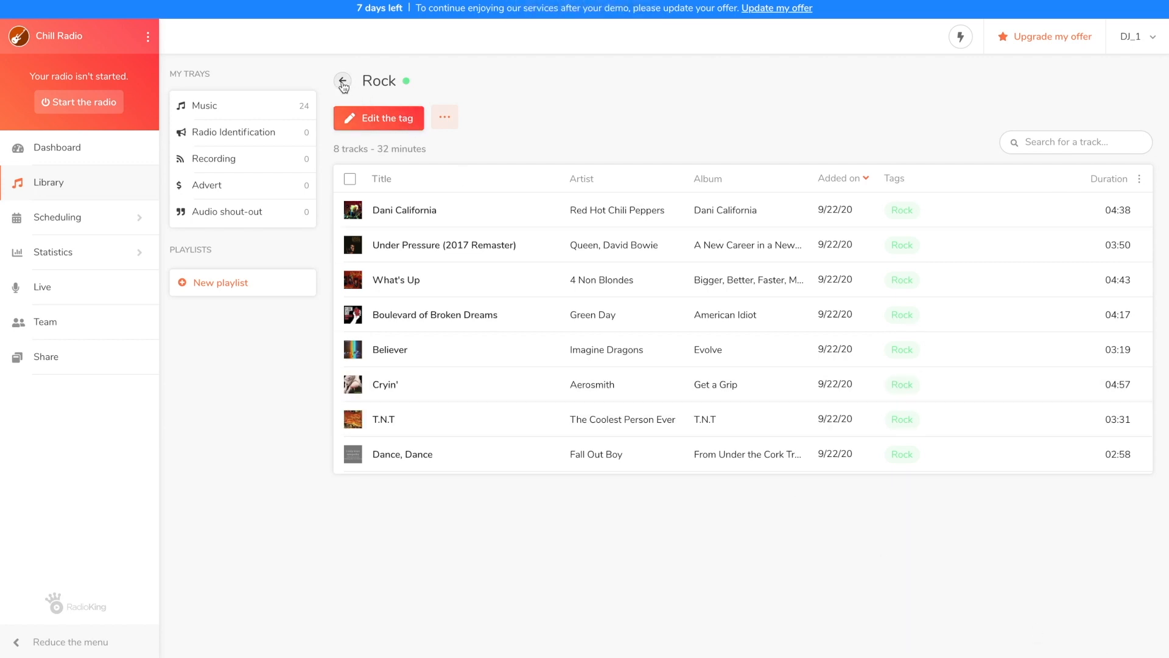
click(343, 81)
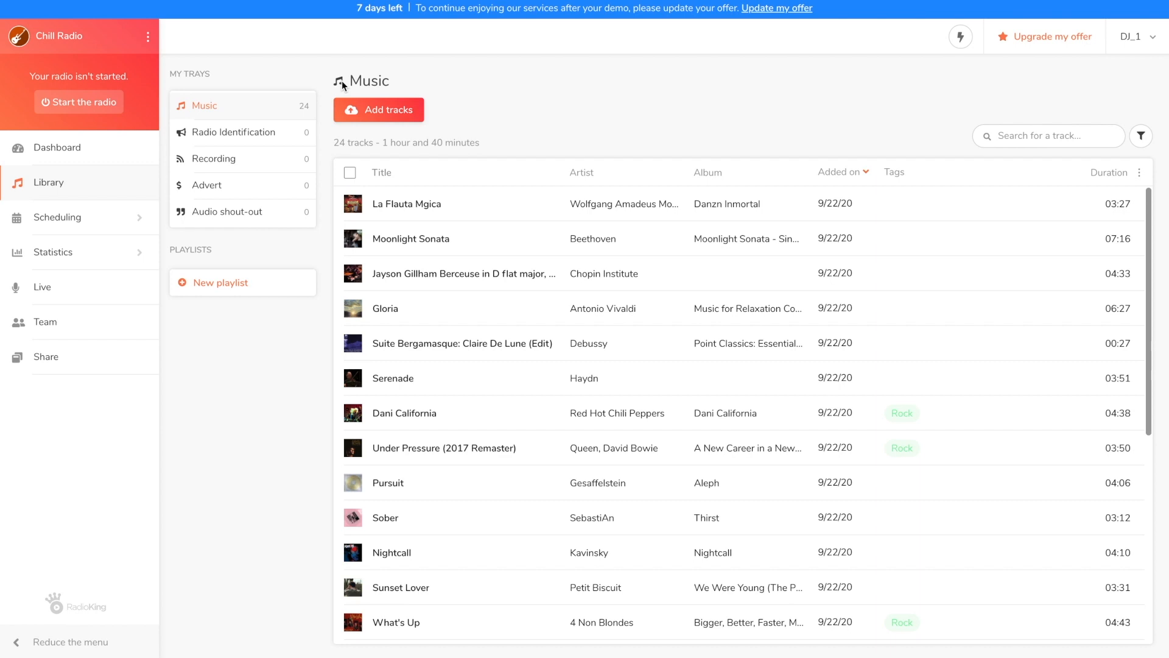
mouse_move(342, 89)
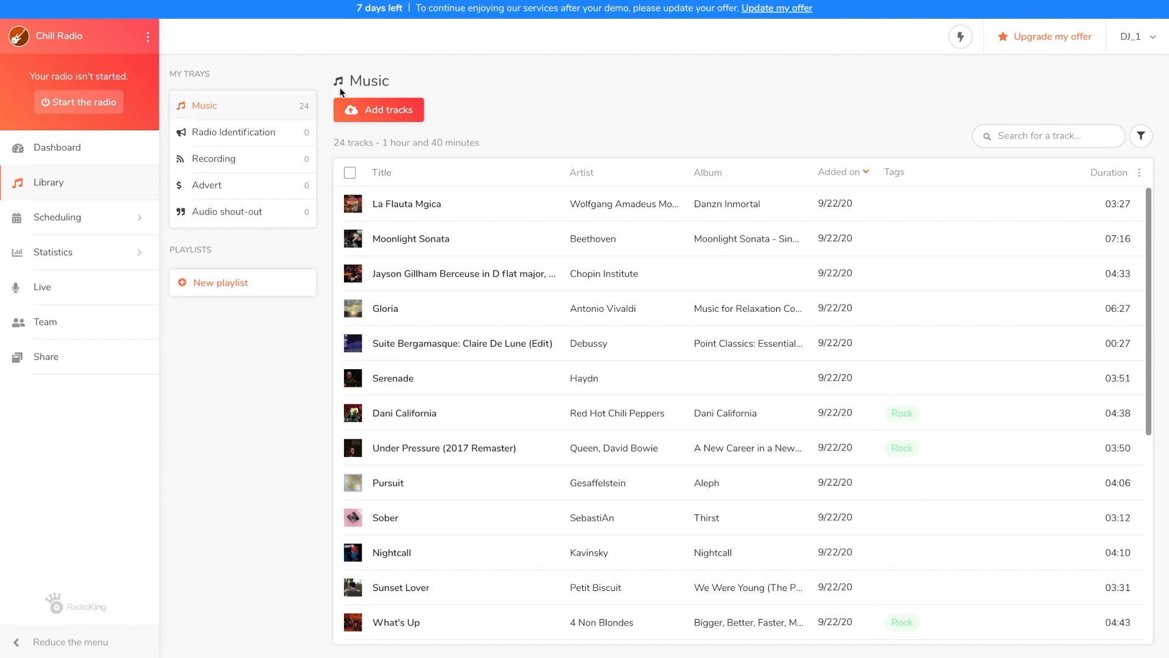
Step: Create a new playlist named 'Rock' with the dark grey colour
click(220, 281)
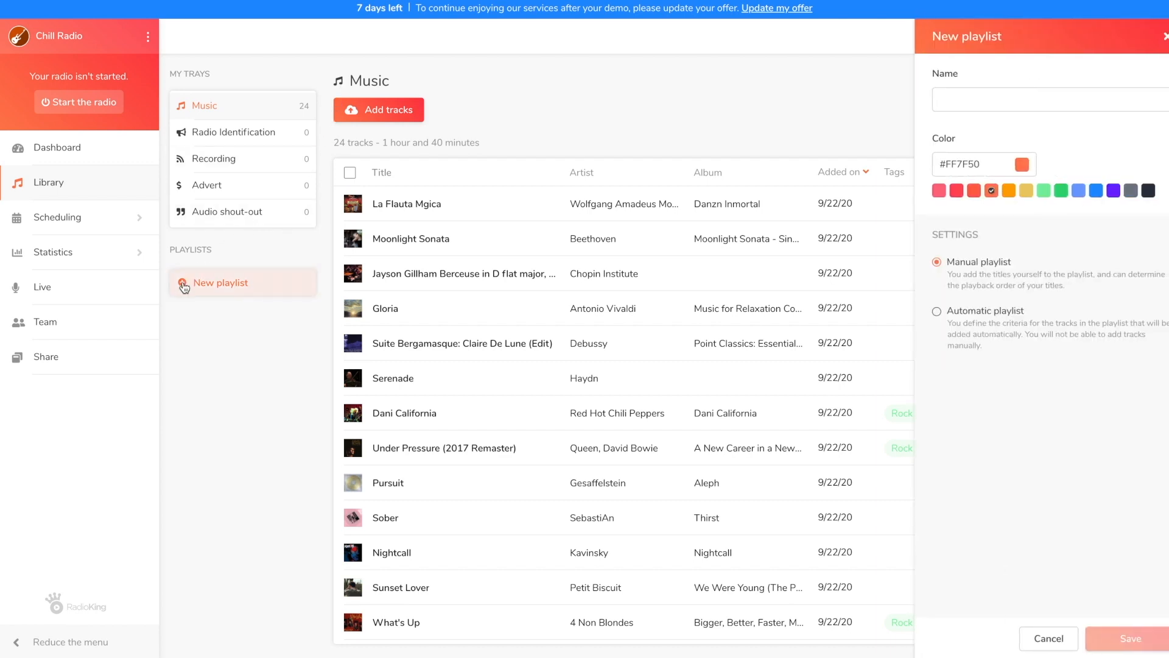
click(1030, 99)
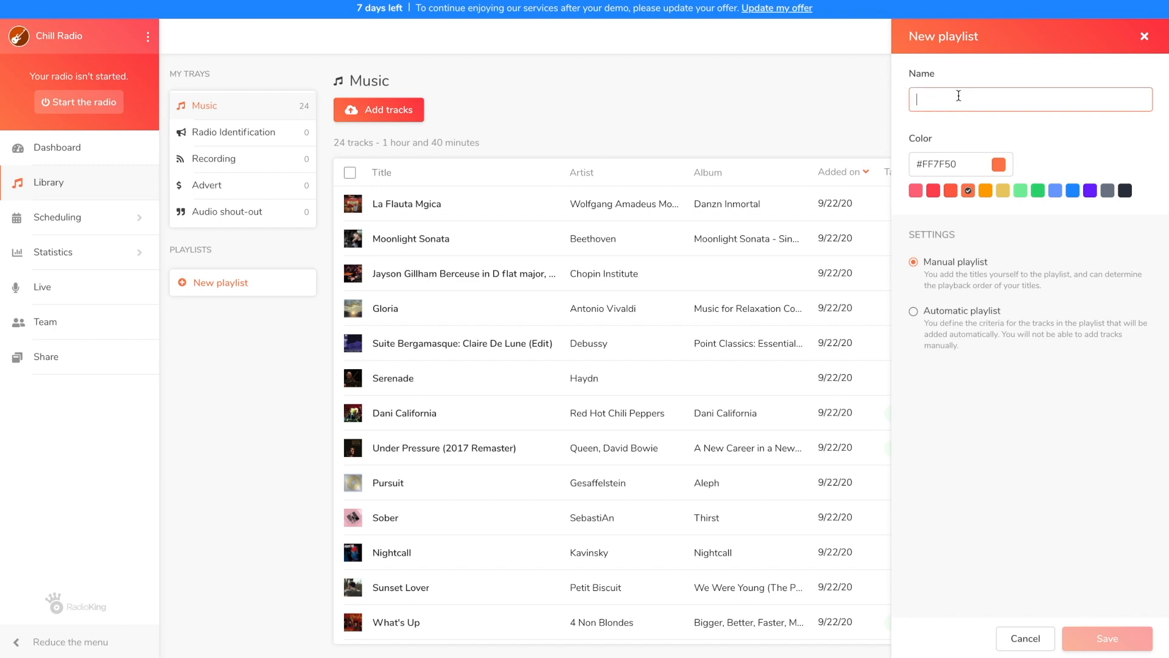
text(Rock)
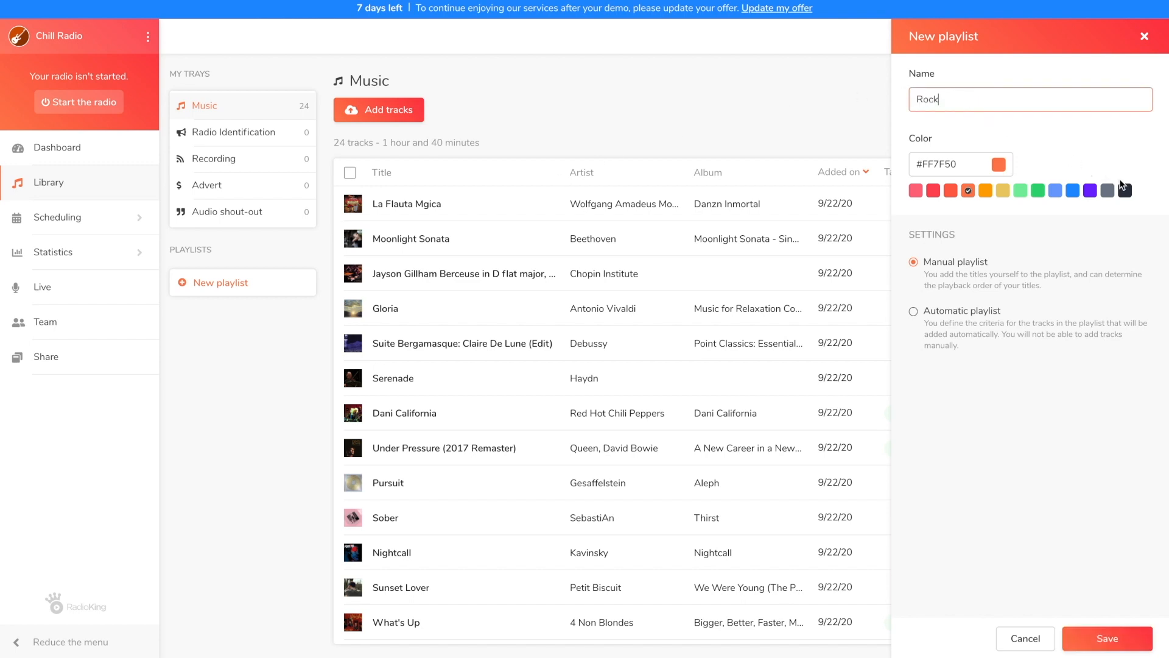
click(913, 311)
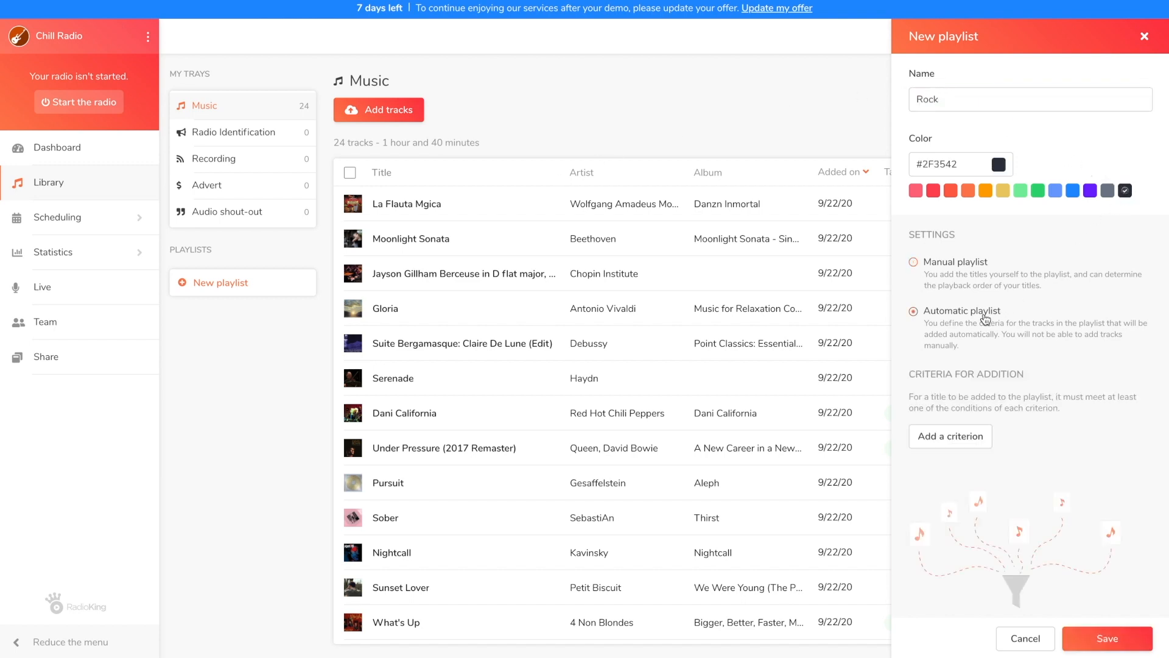
Step: Make it automatic with a Tag criterion equal to Rock and save it
click(950, 436)
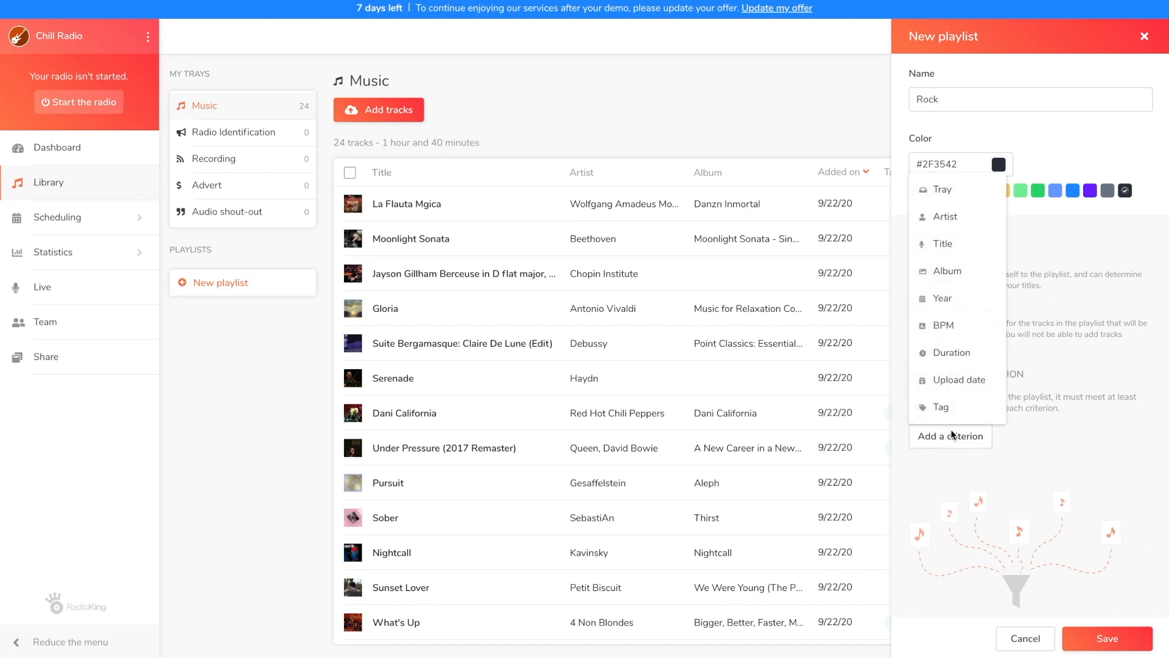
click(941, 407)
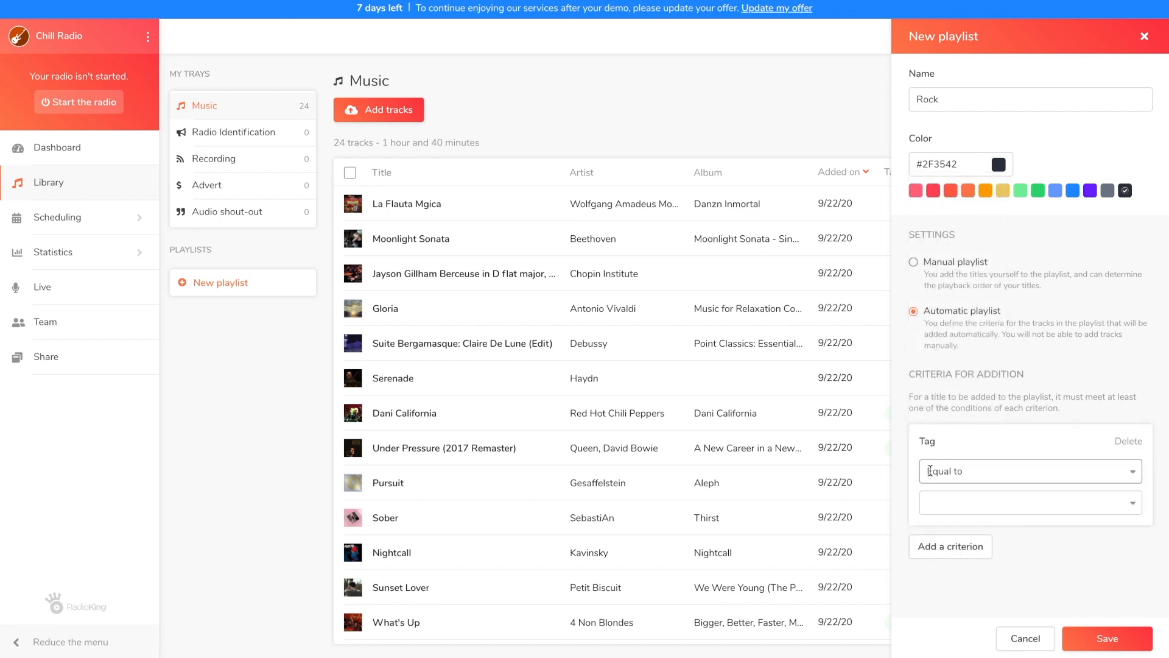
click(1030, 502)
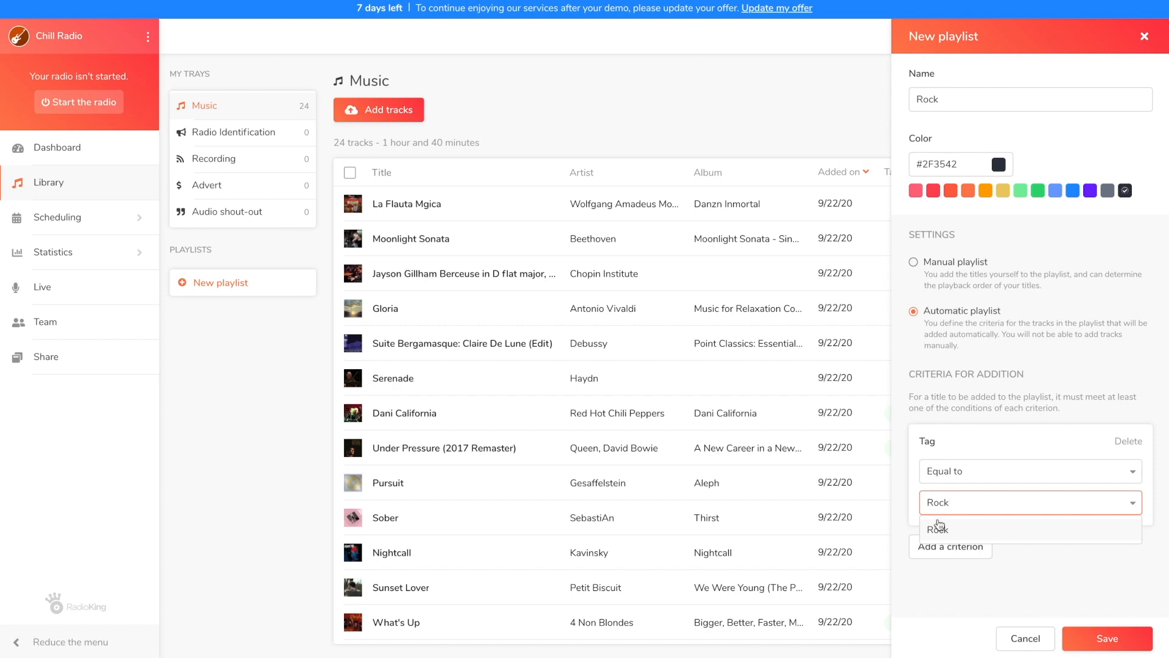
click(938, 527)
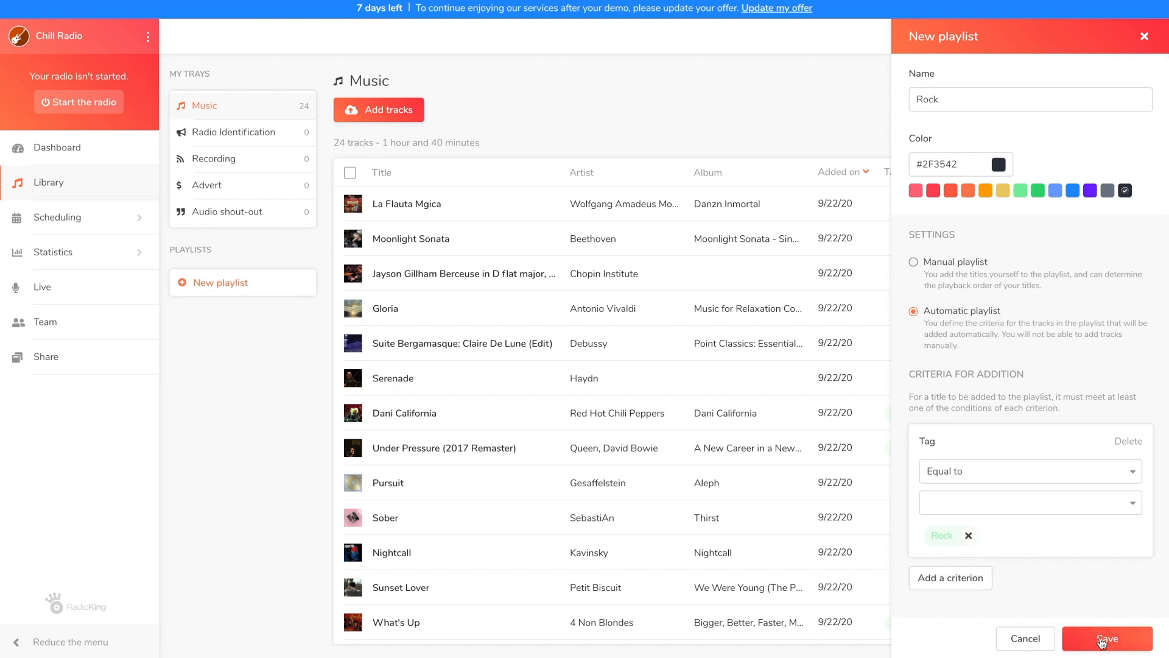
click(1107, 638)
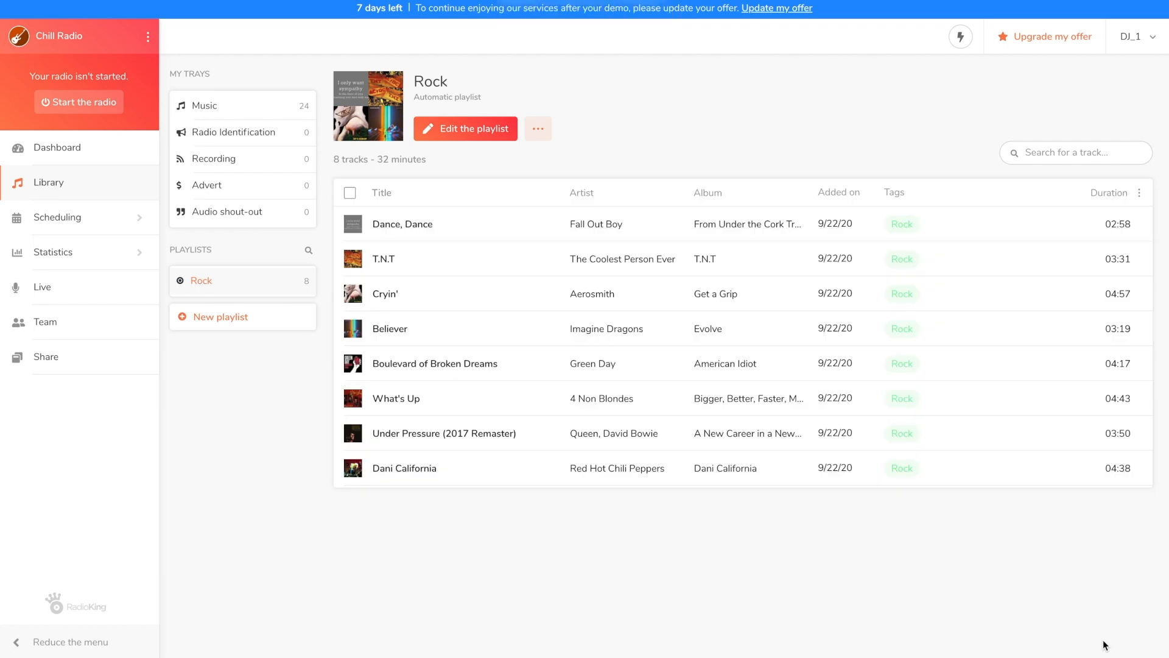
mouse_move(441, 228)
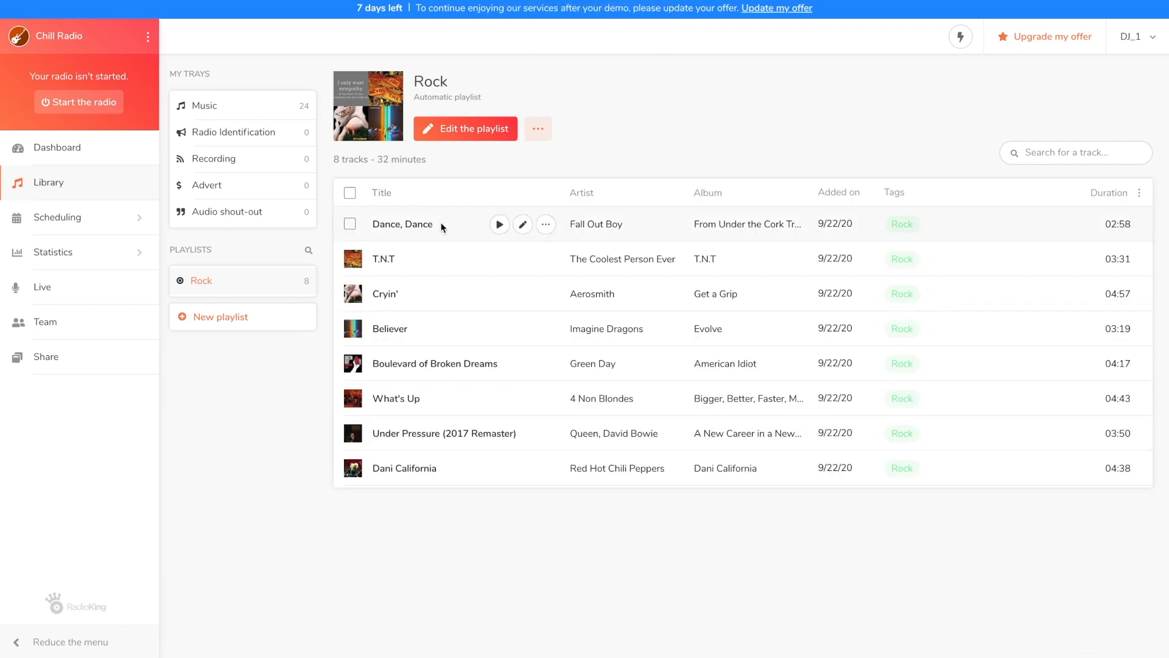
mouse_move(381, 195)
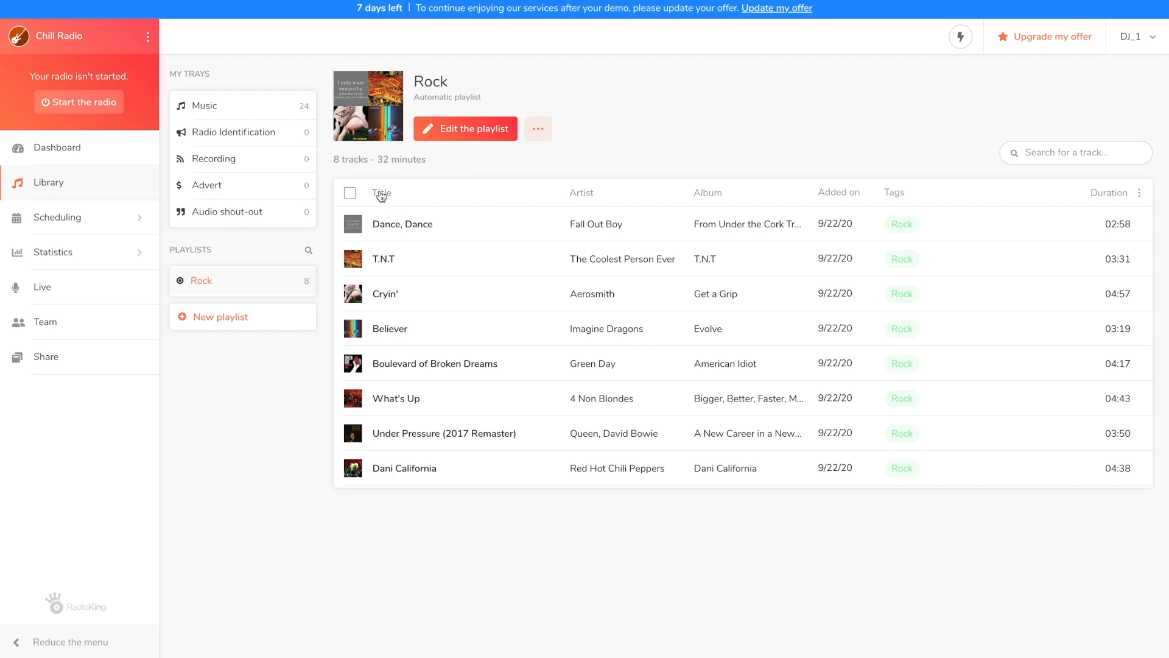
Step: Sort the Rock playlist by title and edit Believer's mix points
click(382, 193)
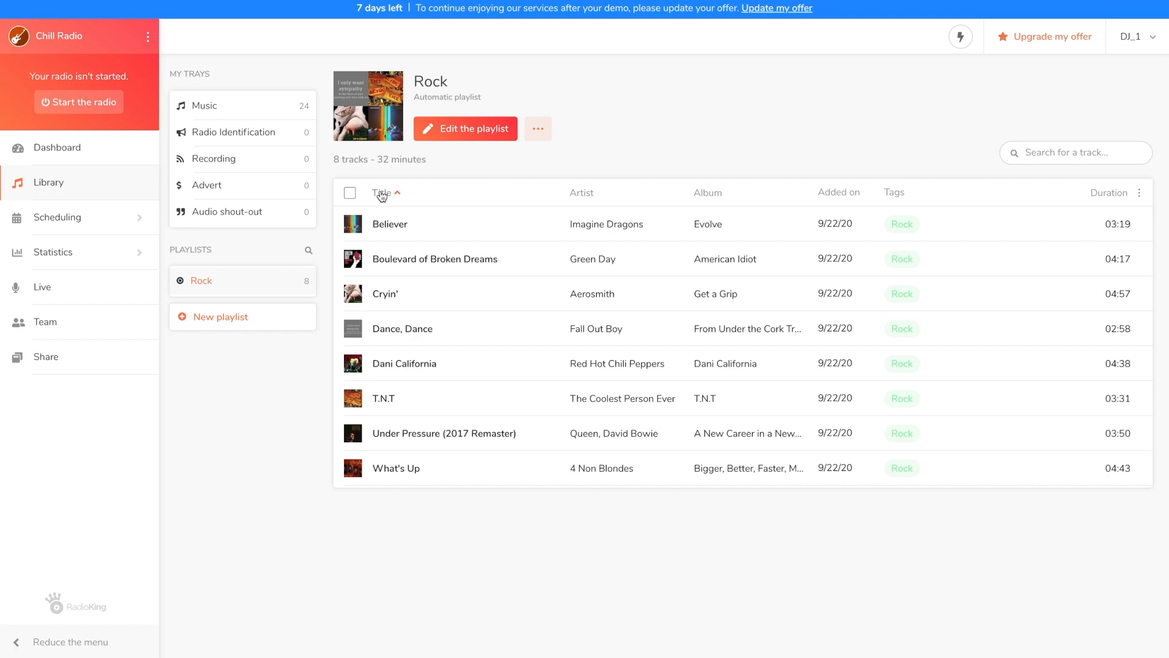
click(545, 224)
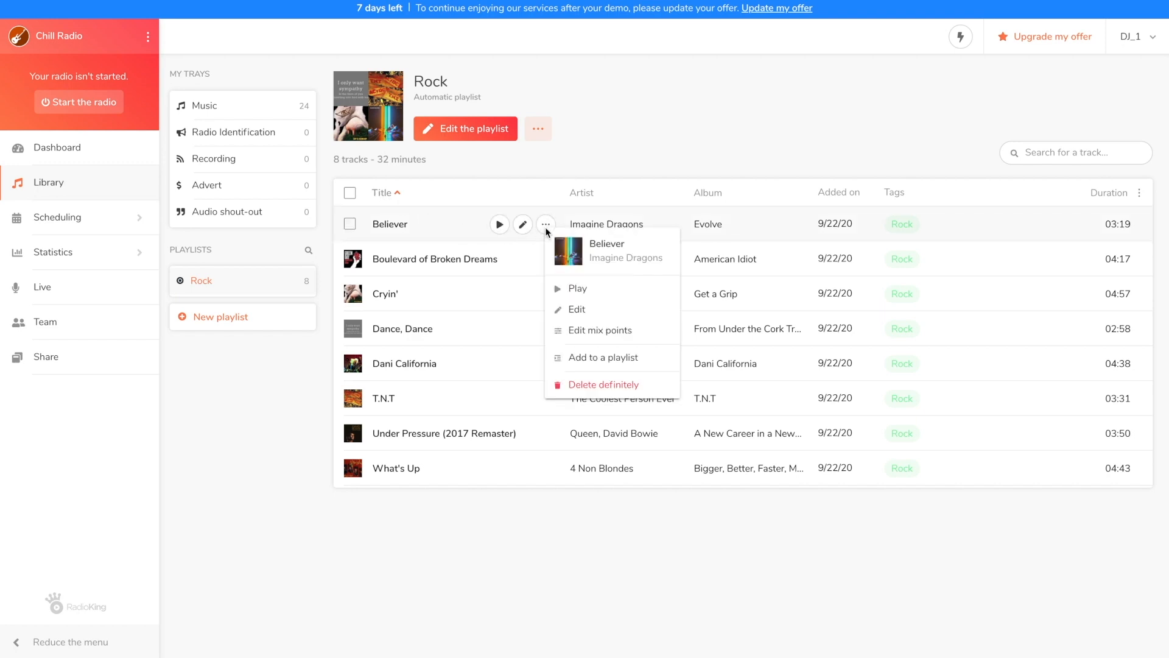
click(599, 330)
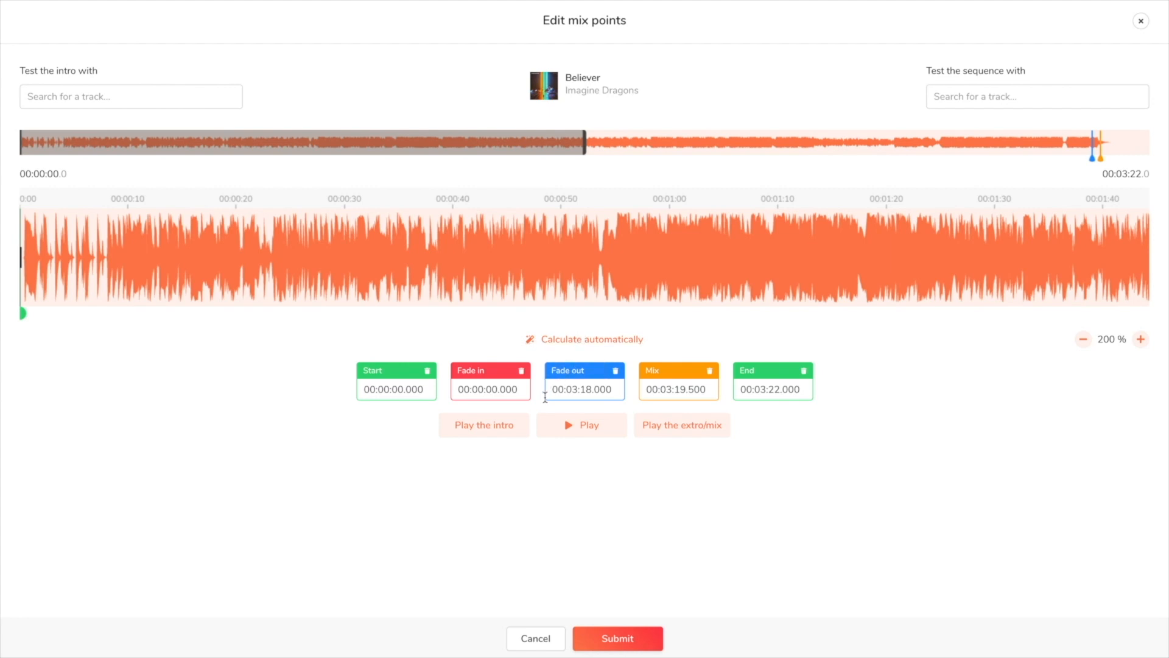
Step: Set Believer's fade-in to 00:00:07.830, previewing the intro before and after
click(483, 424)
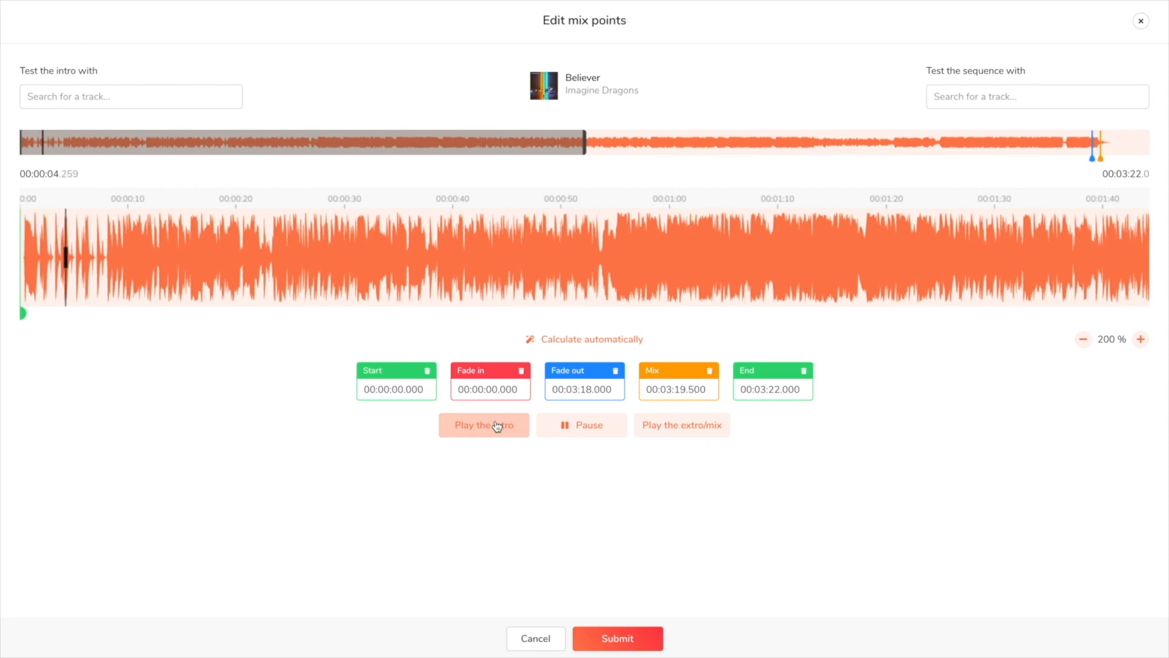
click(483, 425)
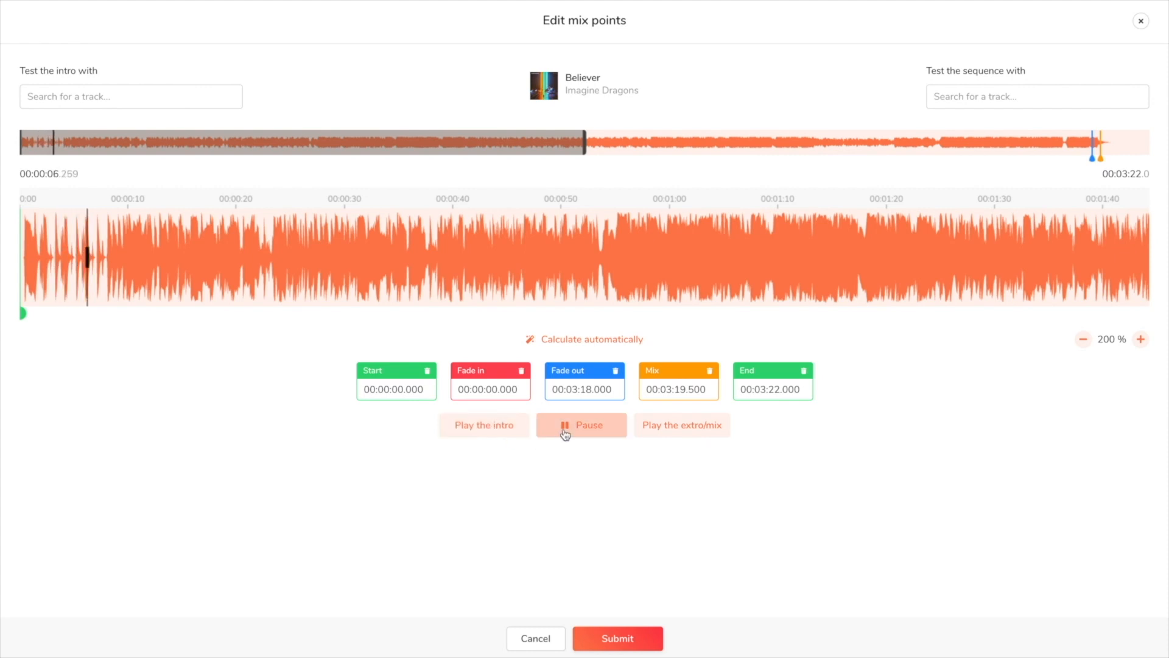
click(582, 424)
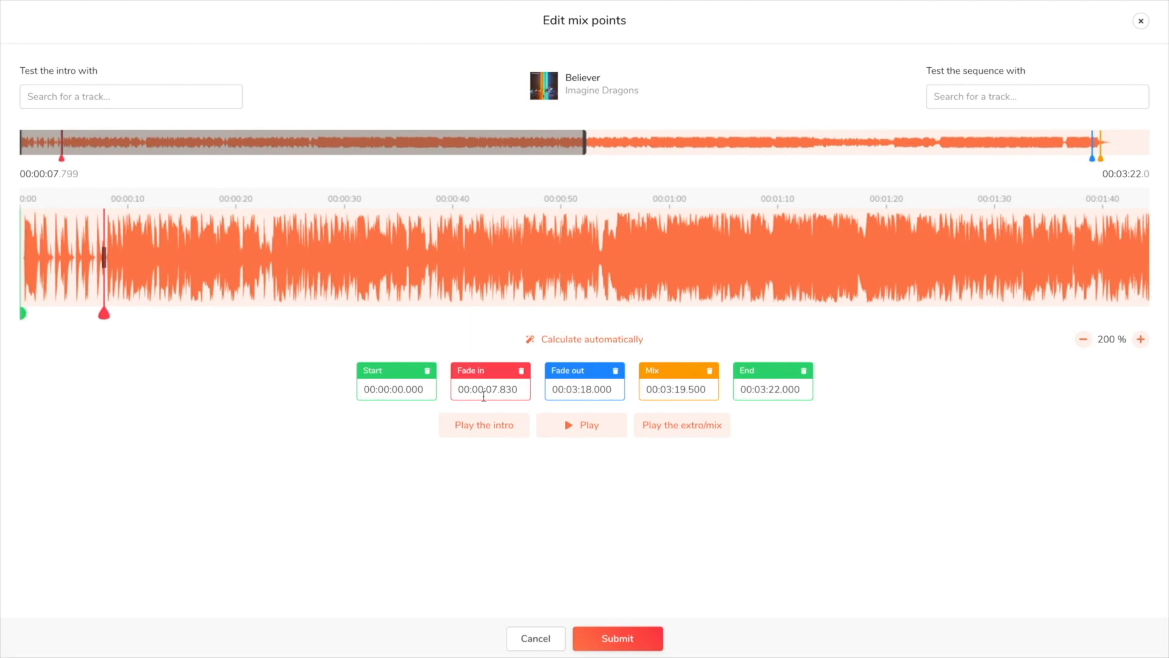
click(484, 424)
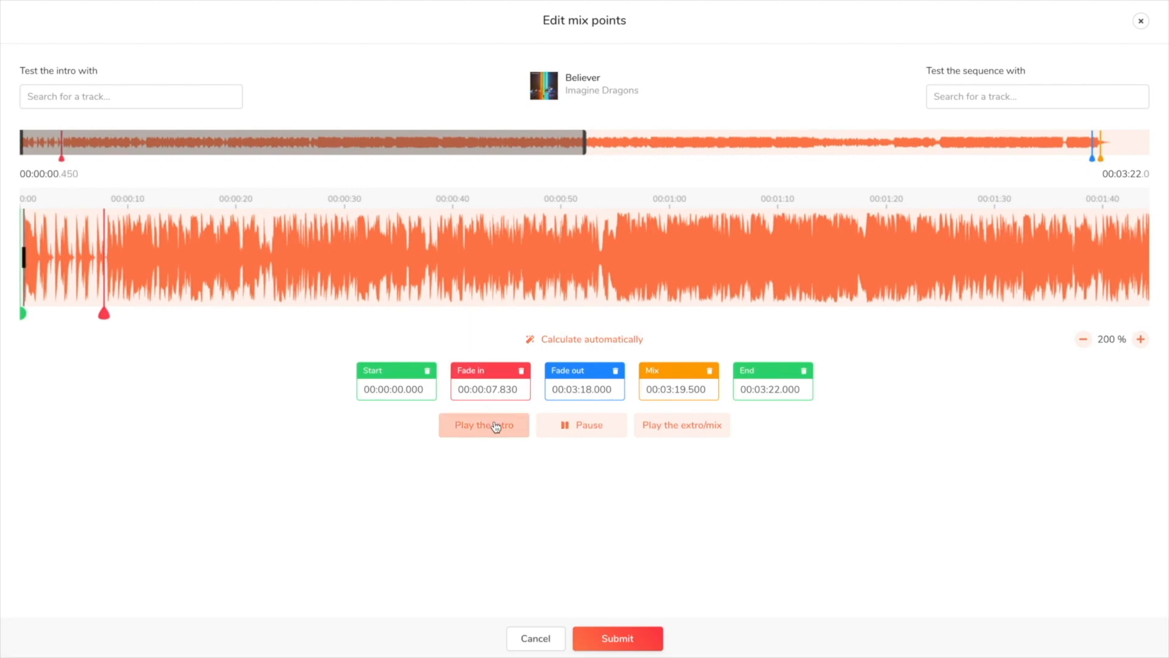
click(484, 424)
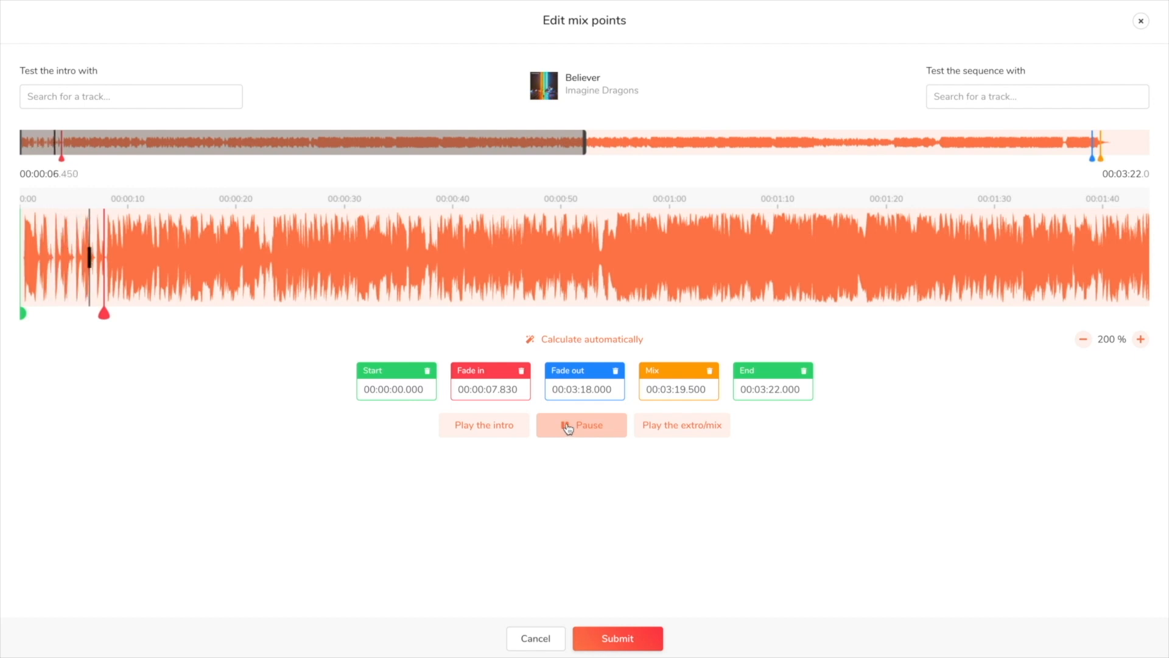
click(581, 424)
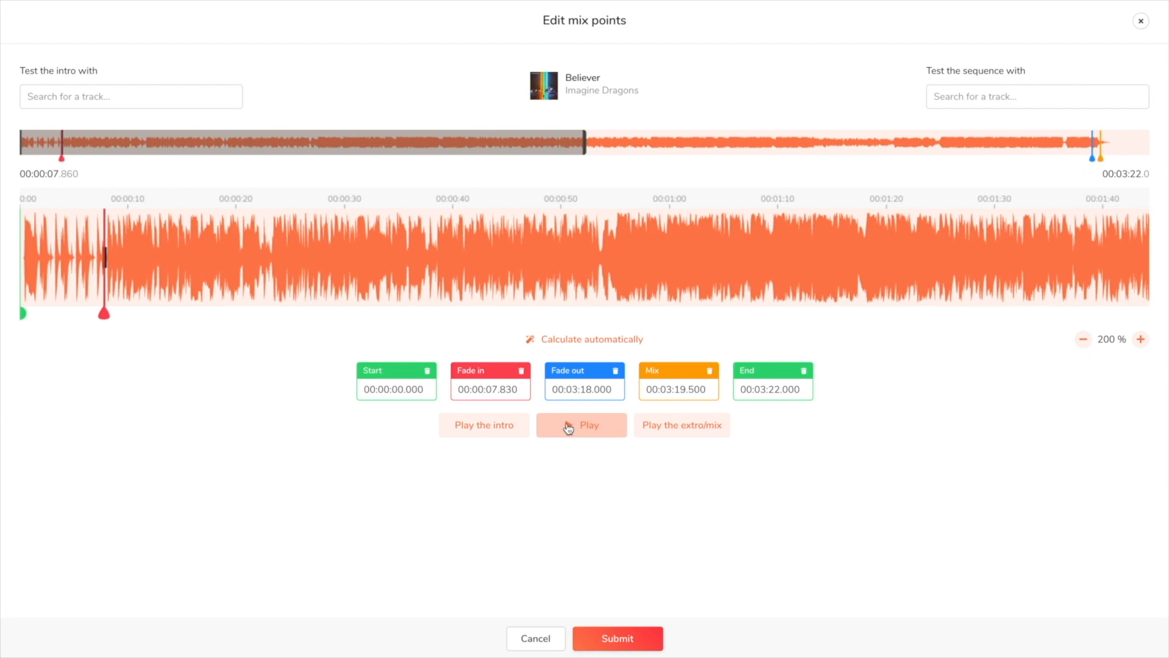
Step: Move Believer's fade-out from 03:18.000 to 03:12.880, previewing the extro
click(582, 425)
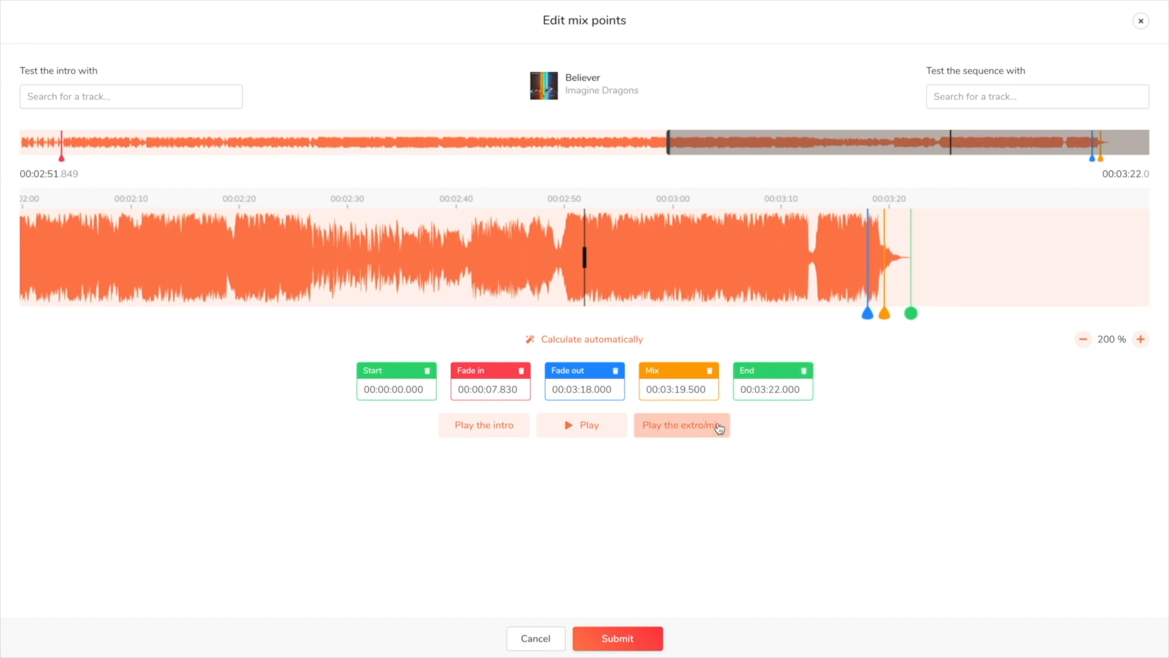
click(581, 424)
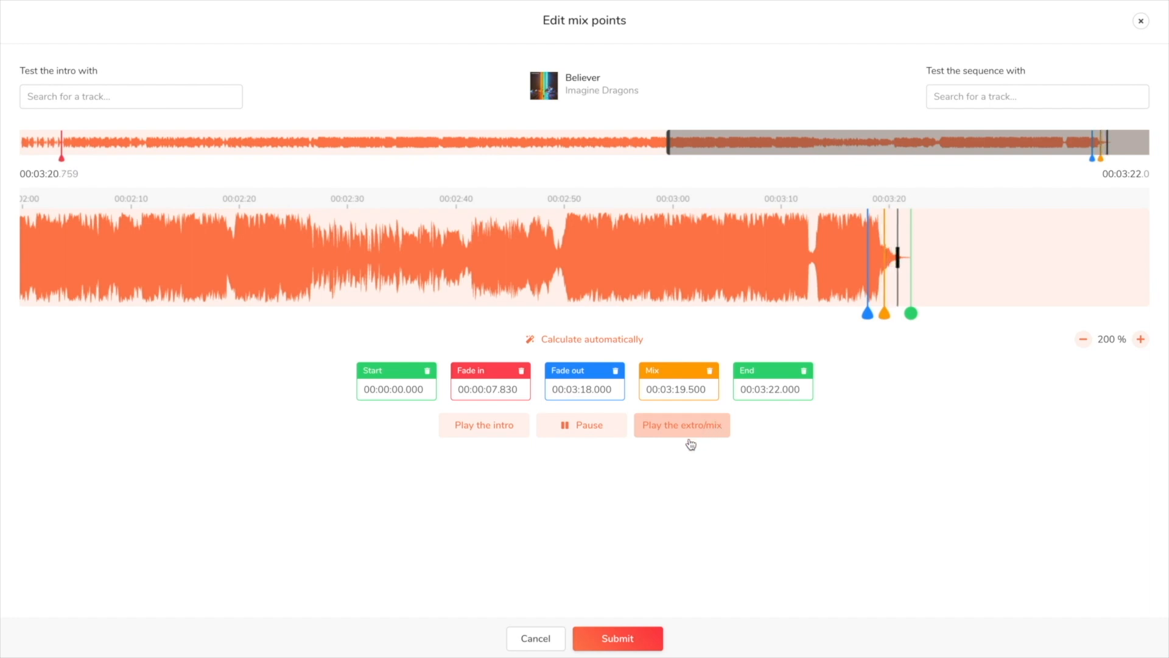
click(581, 424)
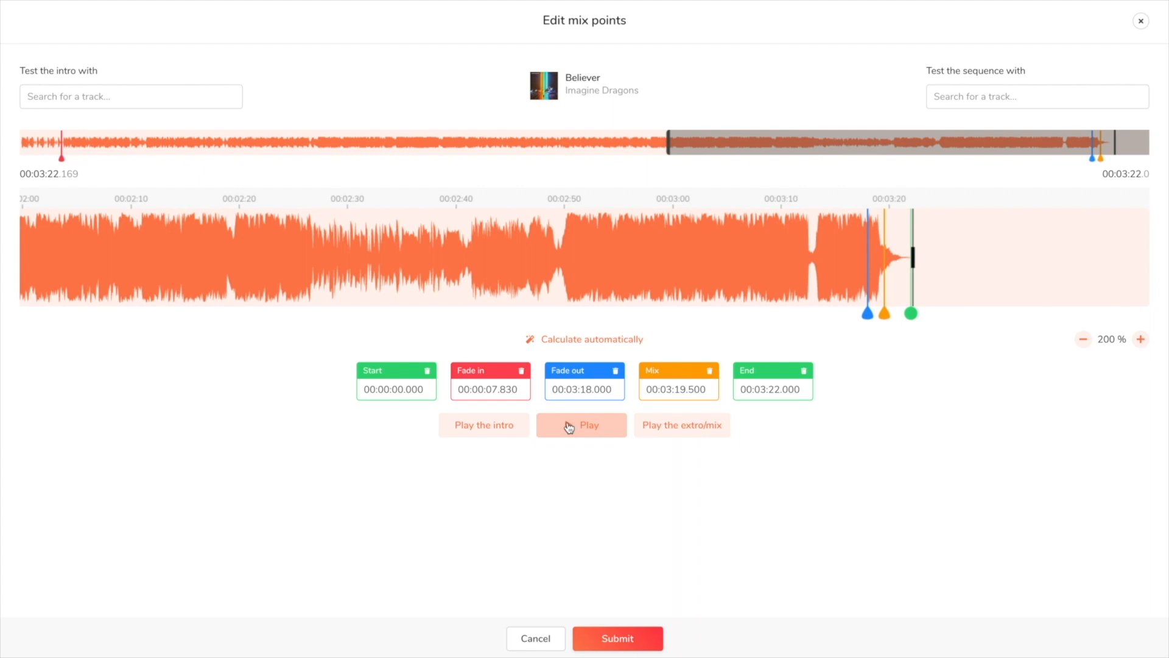
click(581, 424)
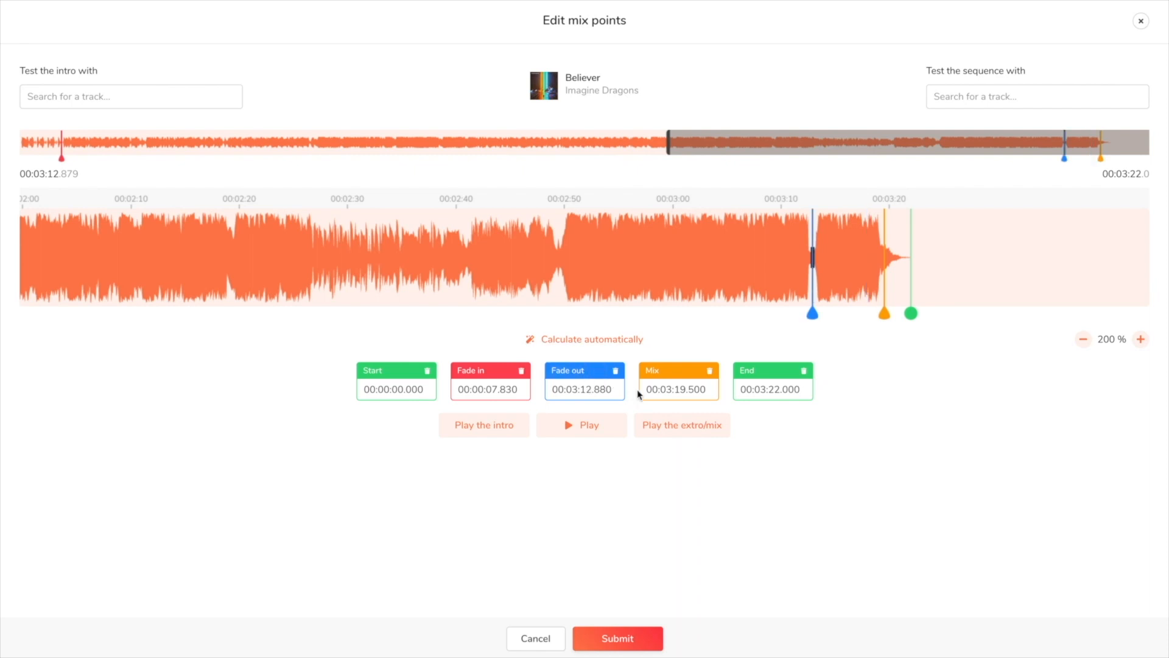
click(587, 424)
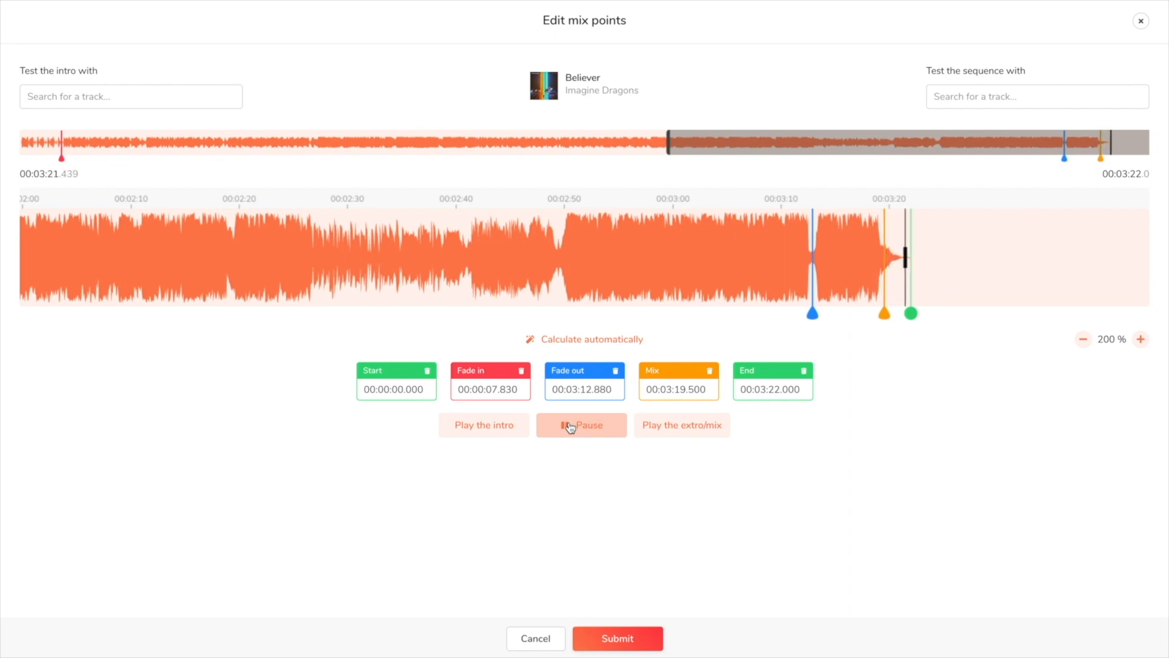
click(581, 424)
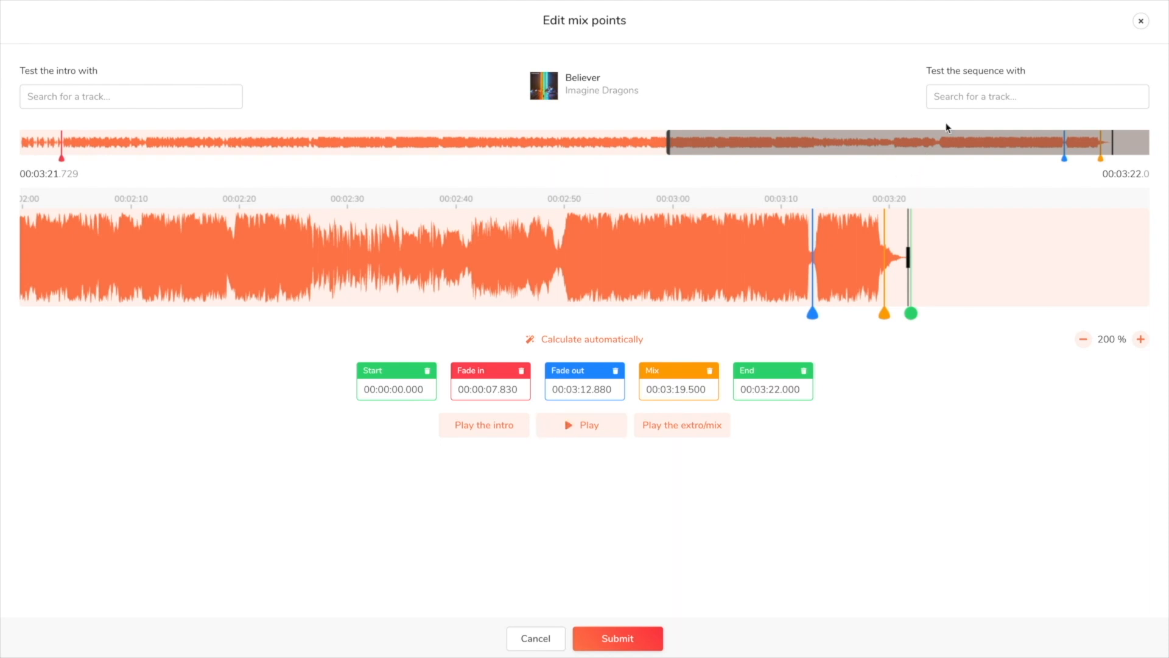
Step: Test the transition into Boulevard of Broken Dreams and submit the mix points
text(boulevar)
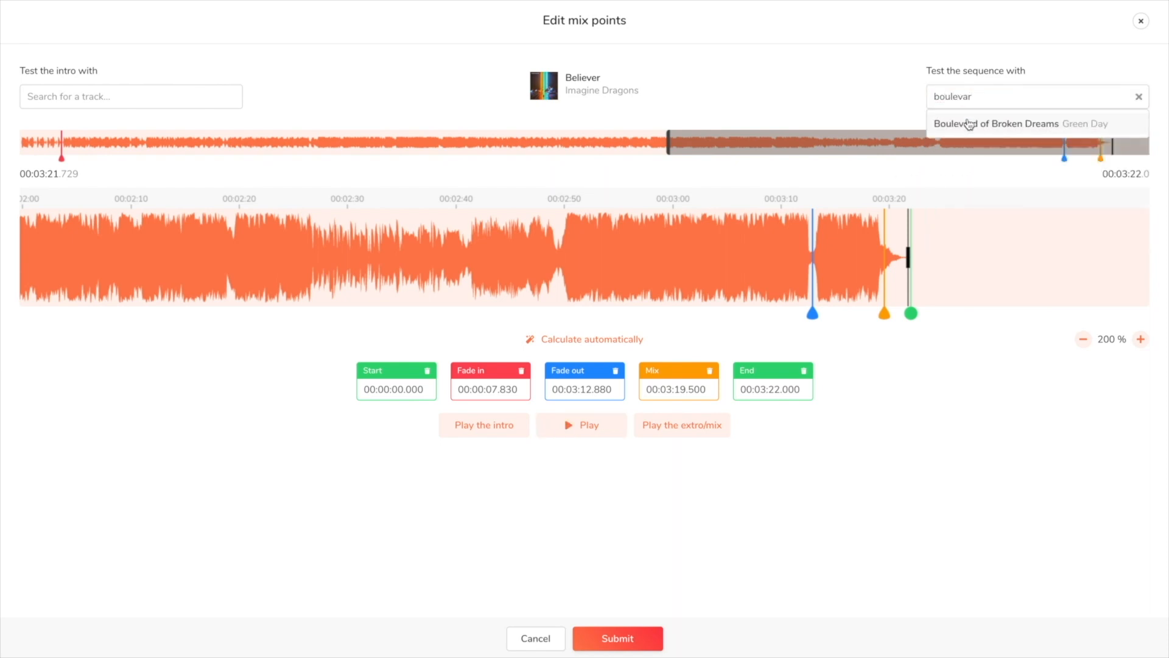
click(996, 123)
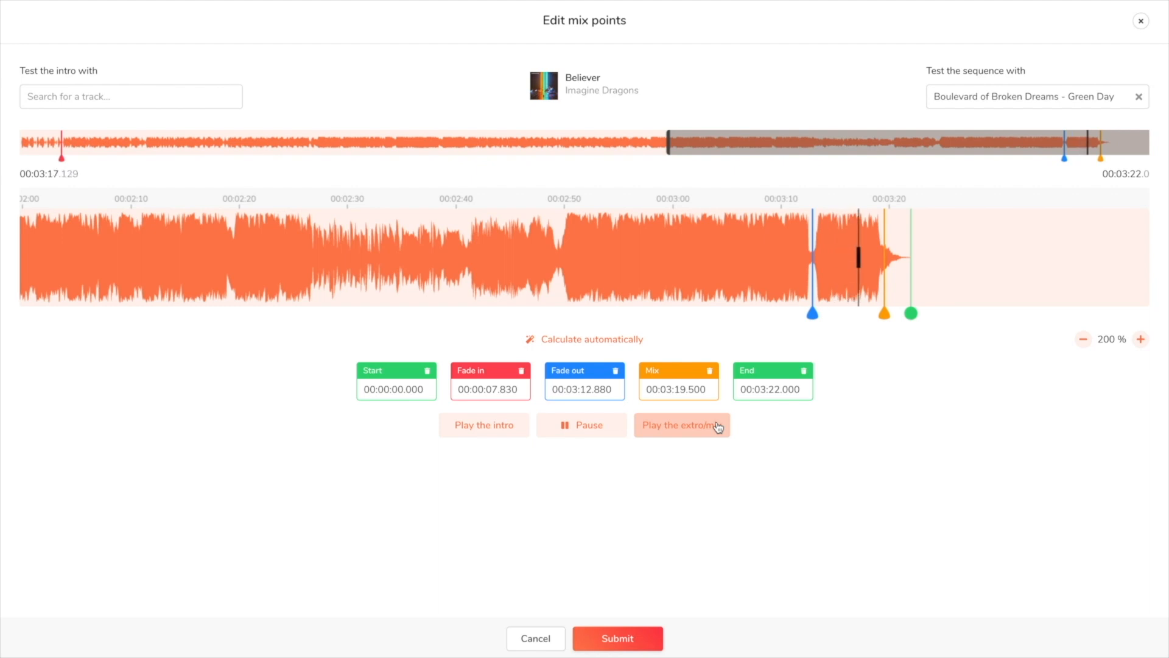
click(681, 424)
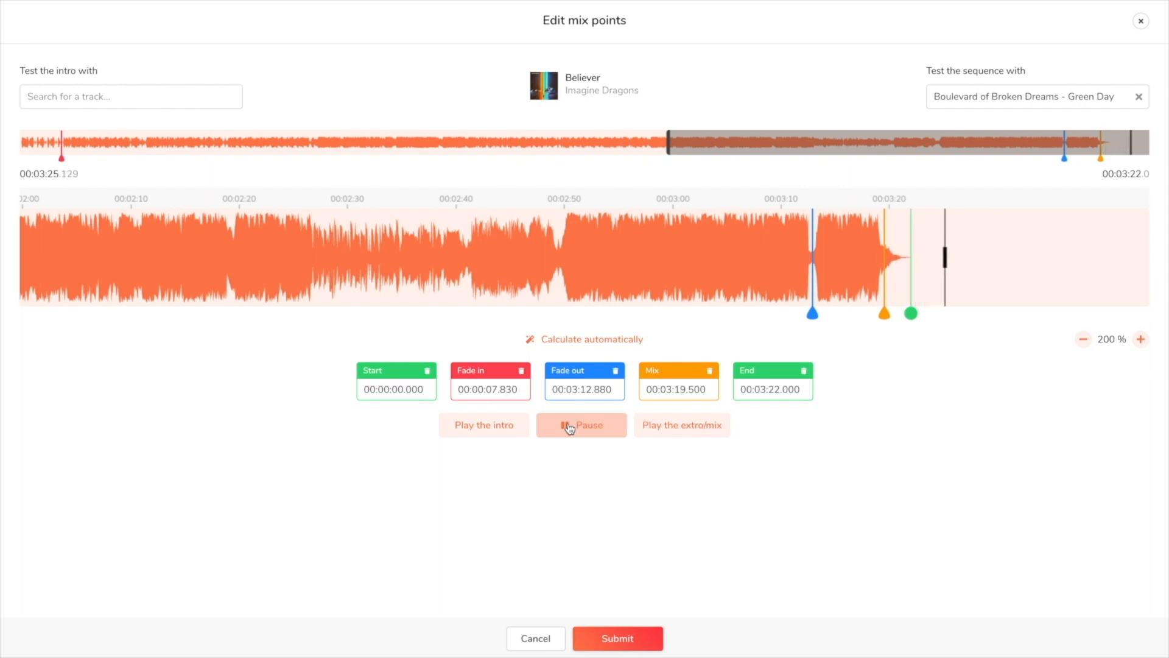
click(581, 424)
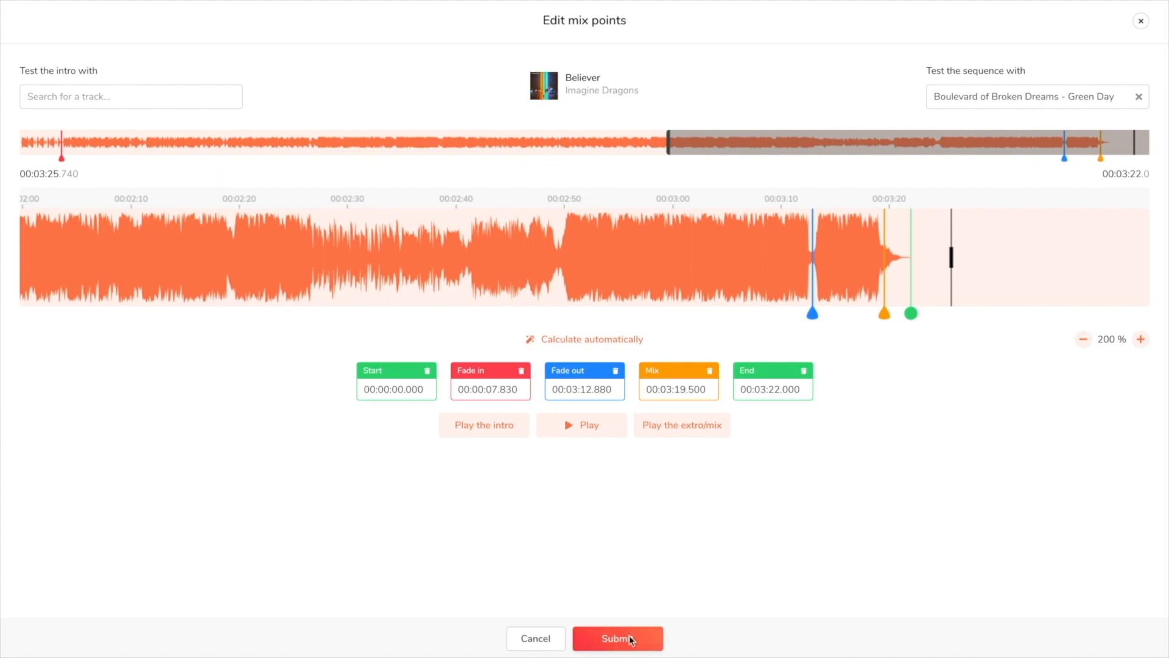
click(618, 638)
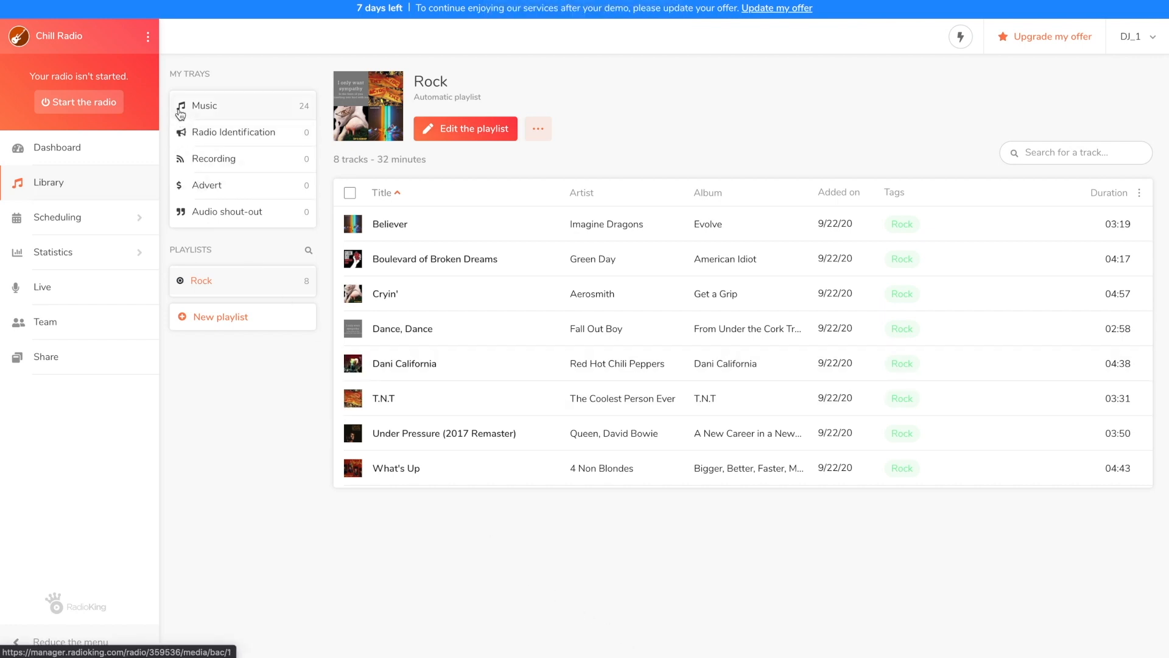
Step: From the Music tray, reach the knowledge base via the account menu and browse its Library articles
click(203, 104)
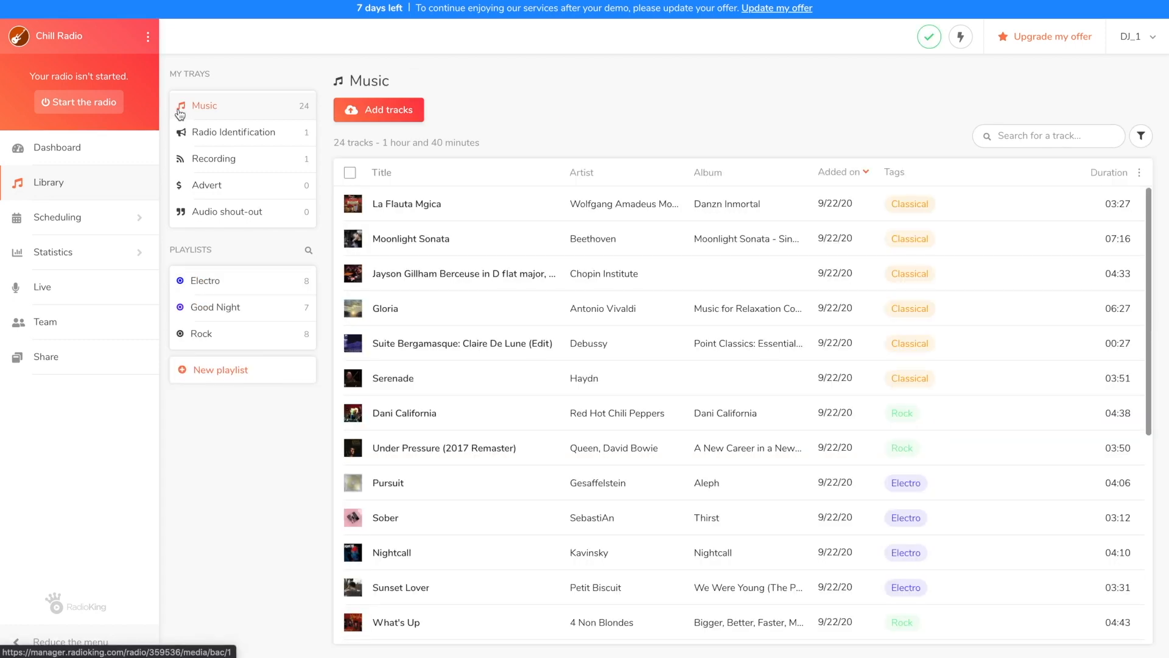
mouse_move(1118, 71)
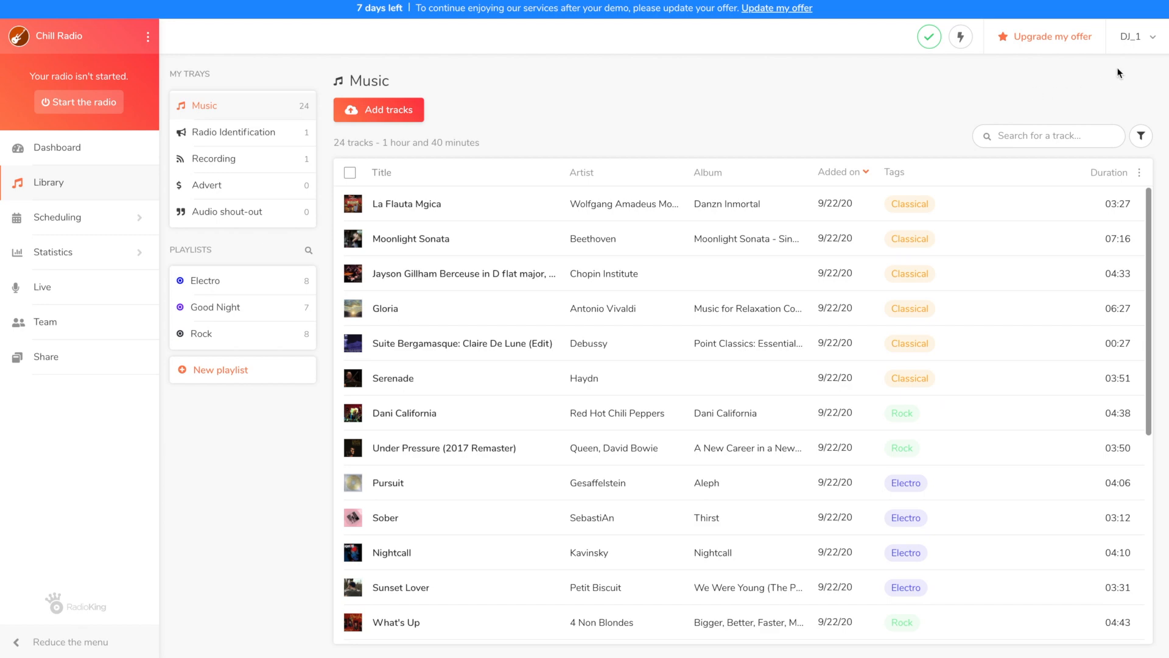
click(1133, 36)
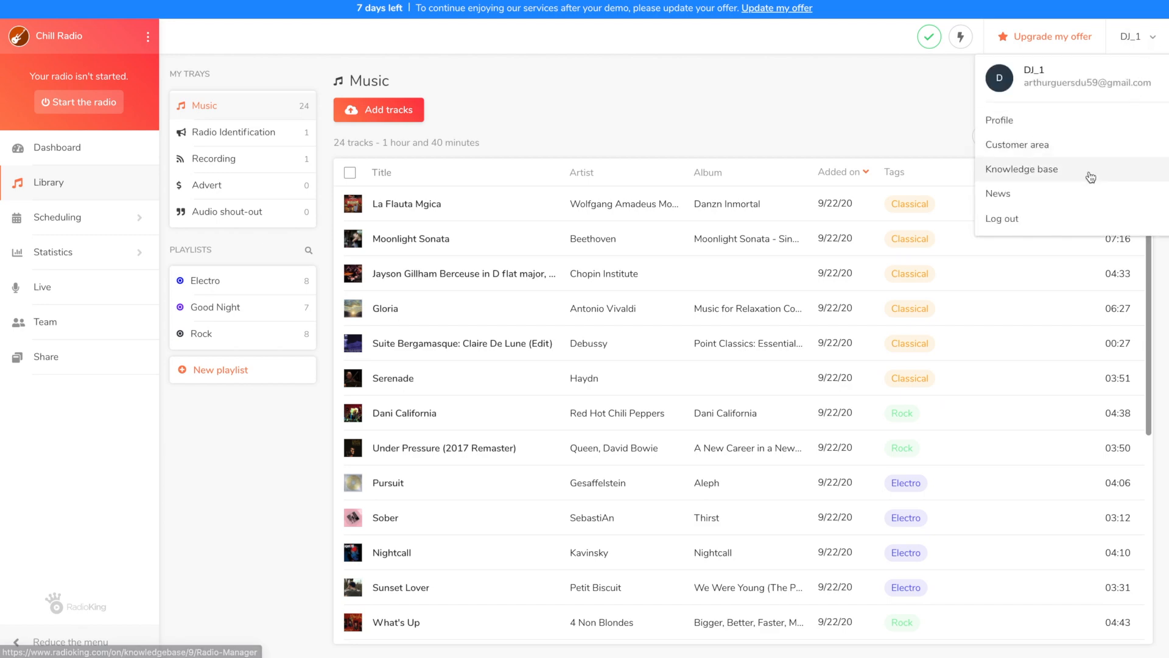
click(1022, 169)
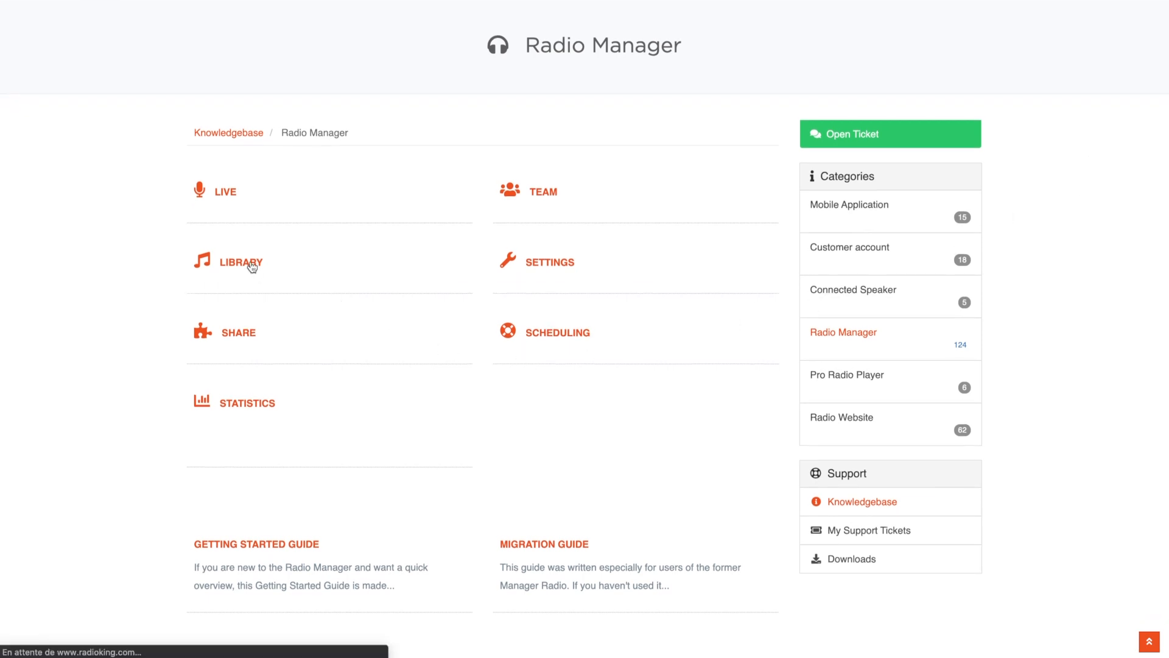
click(240, 262)
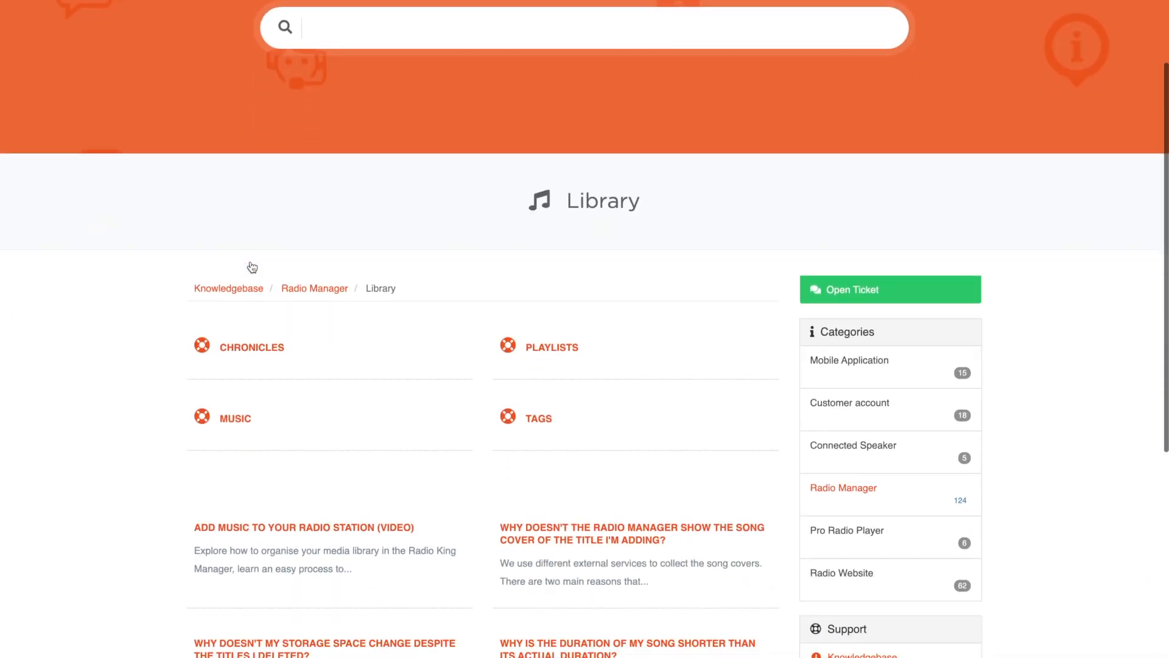